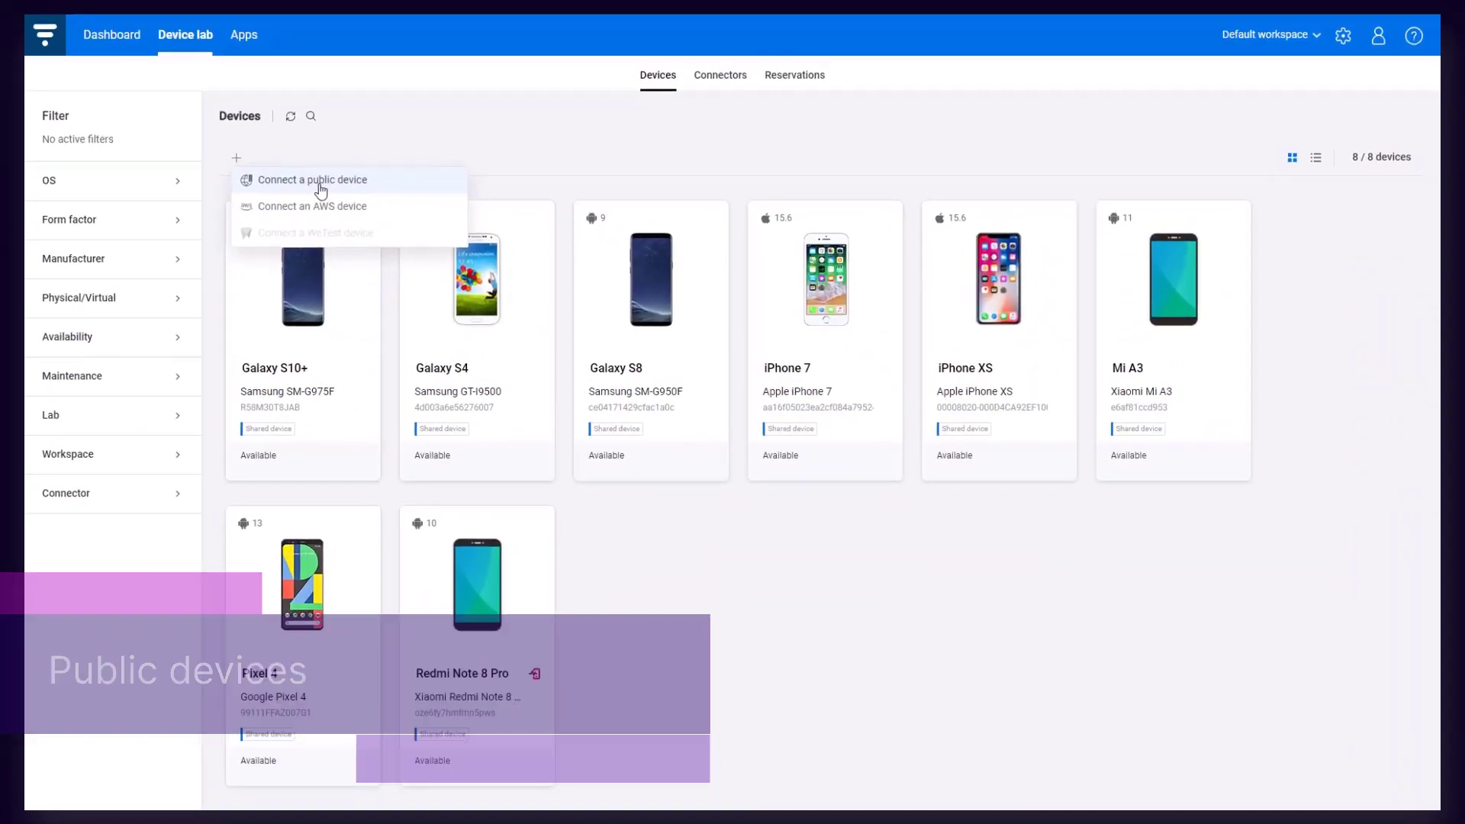
- Connect a public iOS device matching the iPhone 13 Mini from the public device pool
click(311, 180)
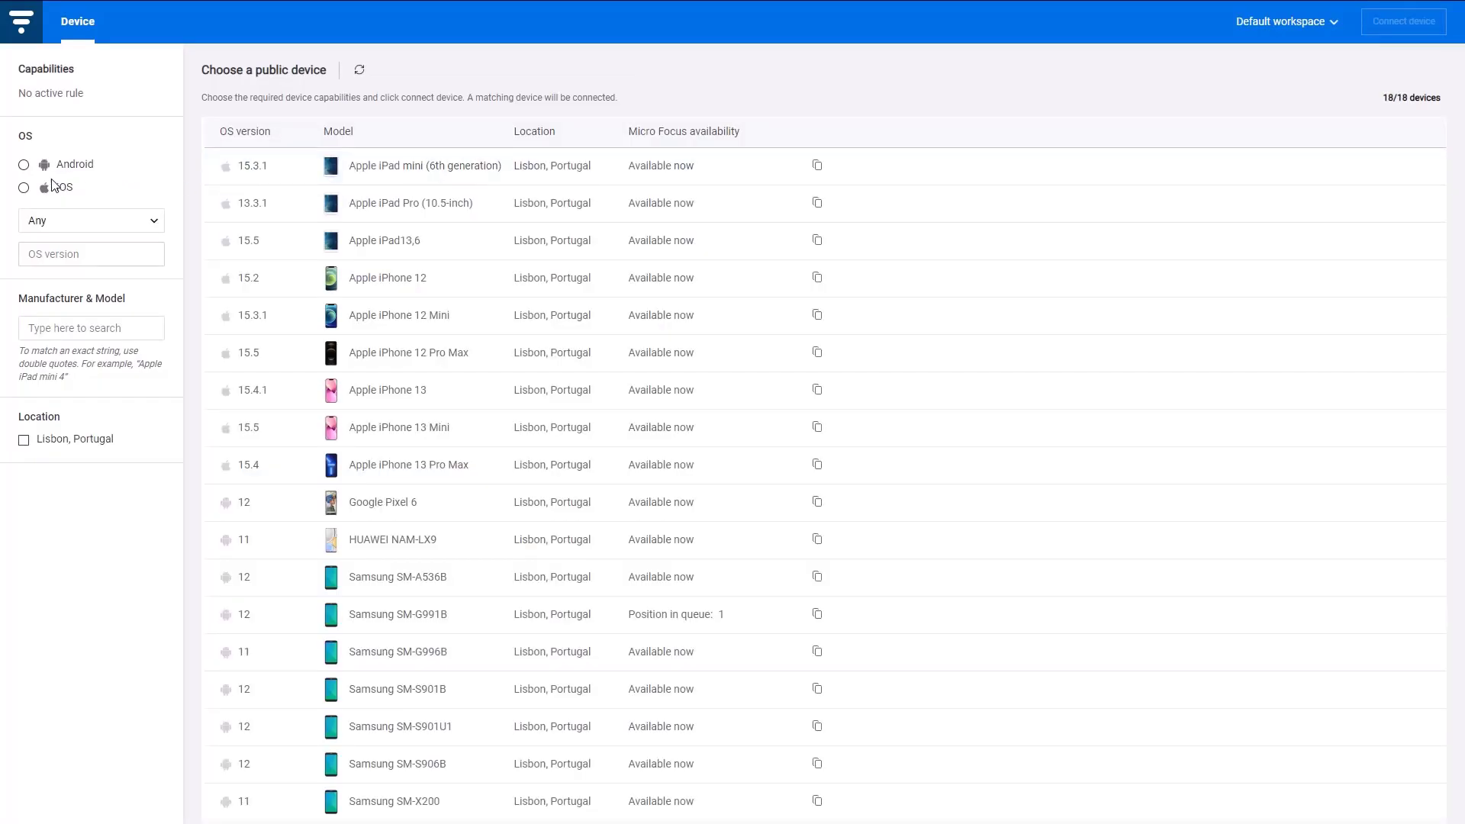
click(23, 186)
text(15.3)
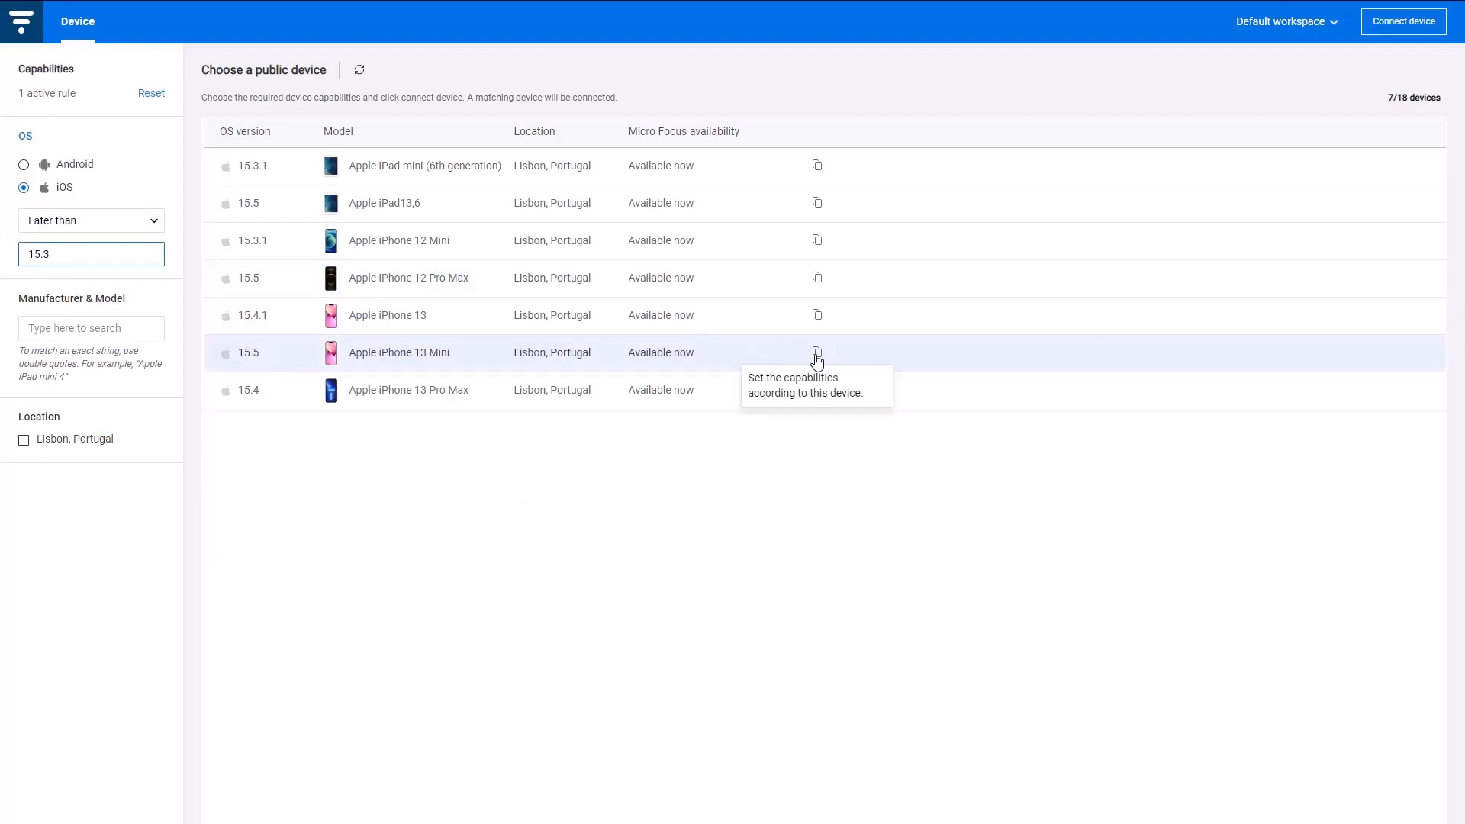
click(817, 353)
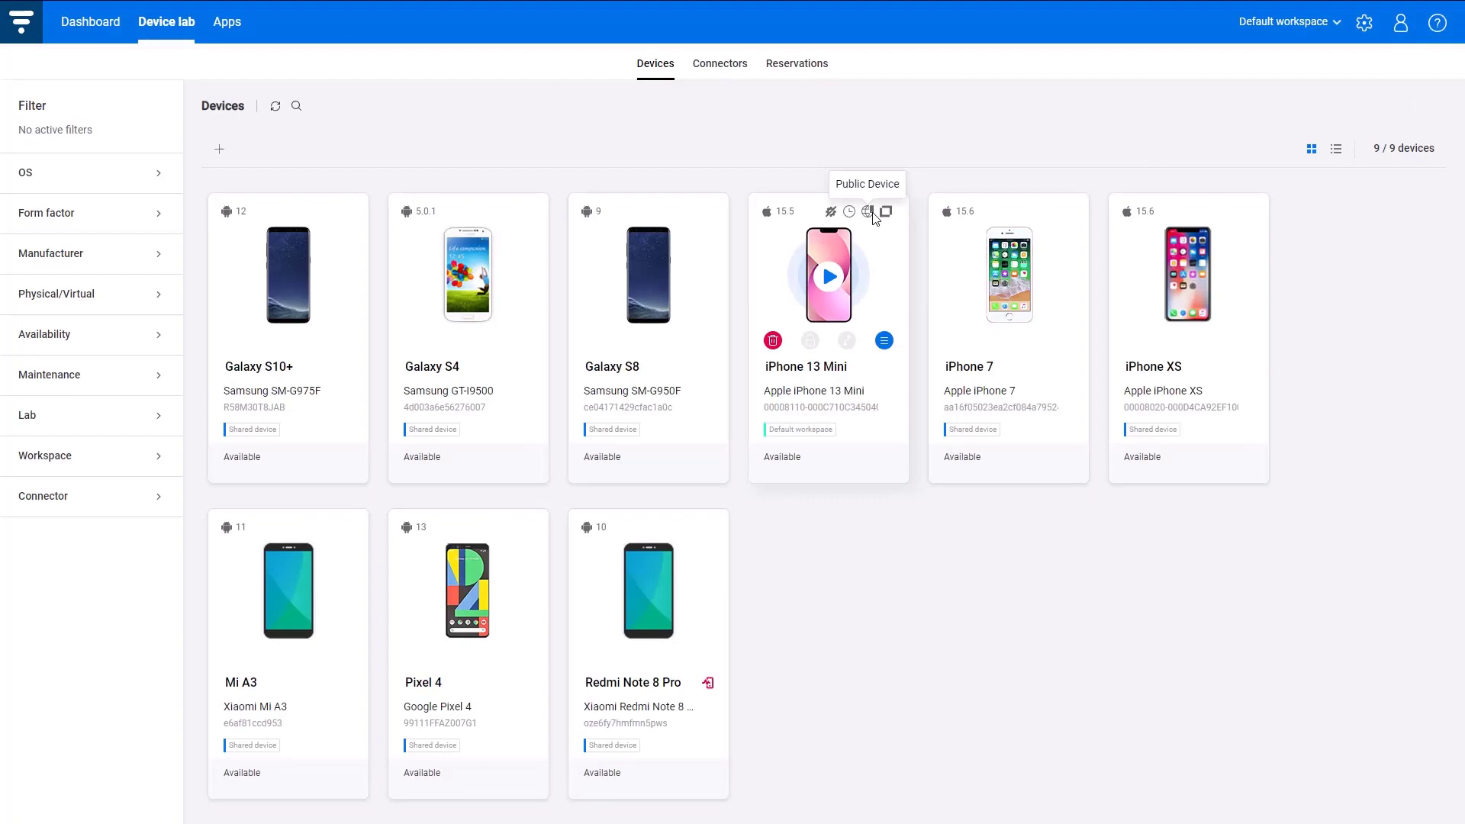
- View the iPhone 13 Mini's remote screen, close it and browse the filtered device lab
click(827, 276)
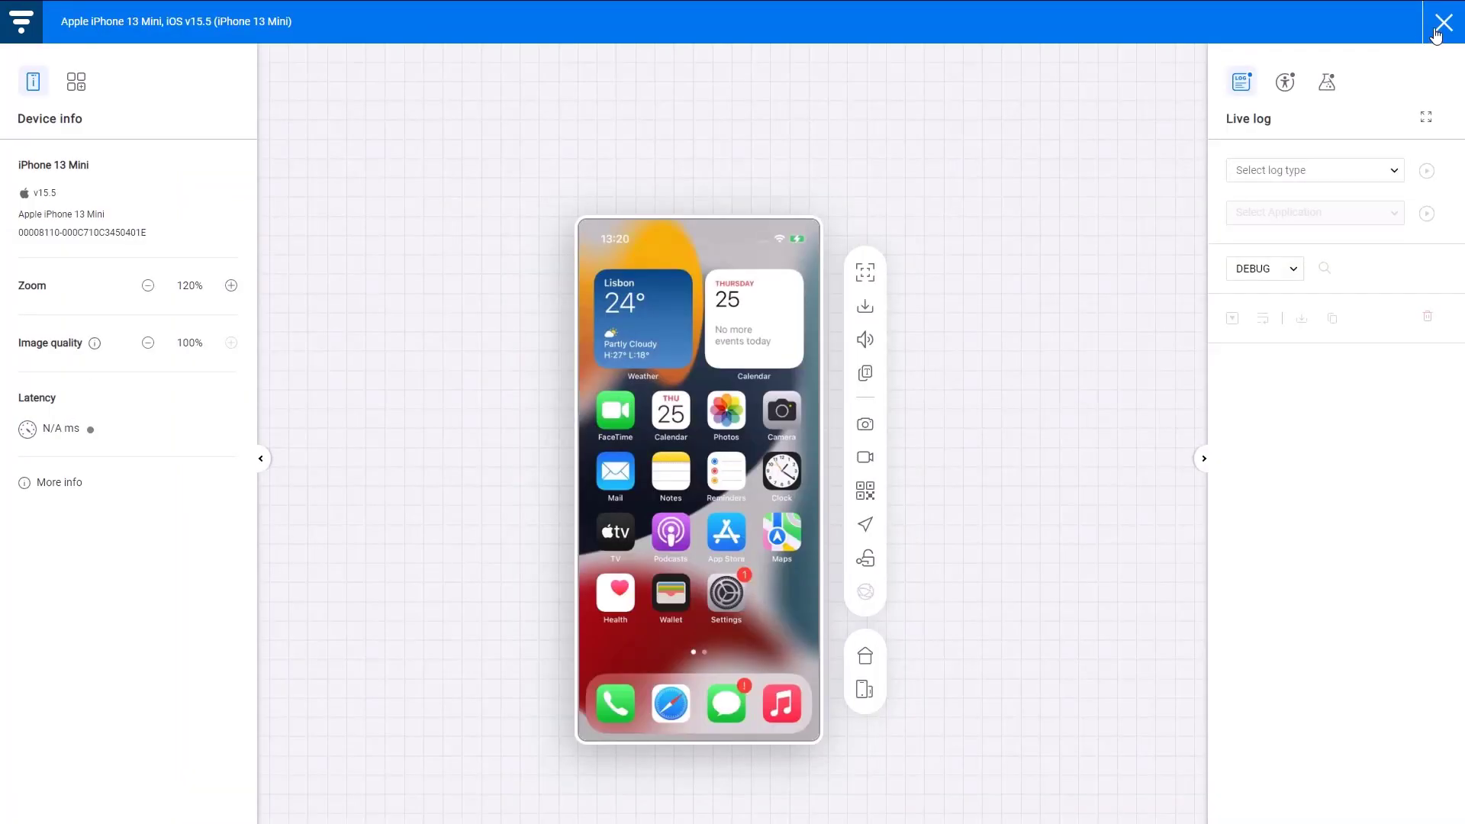
click(1442, 21)
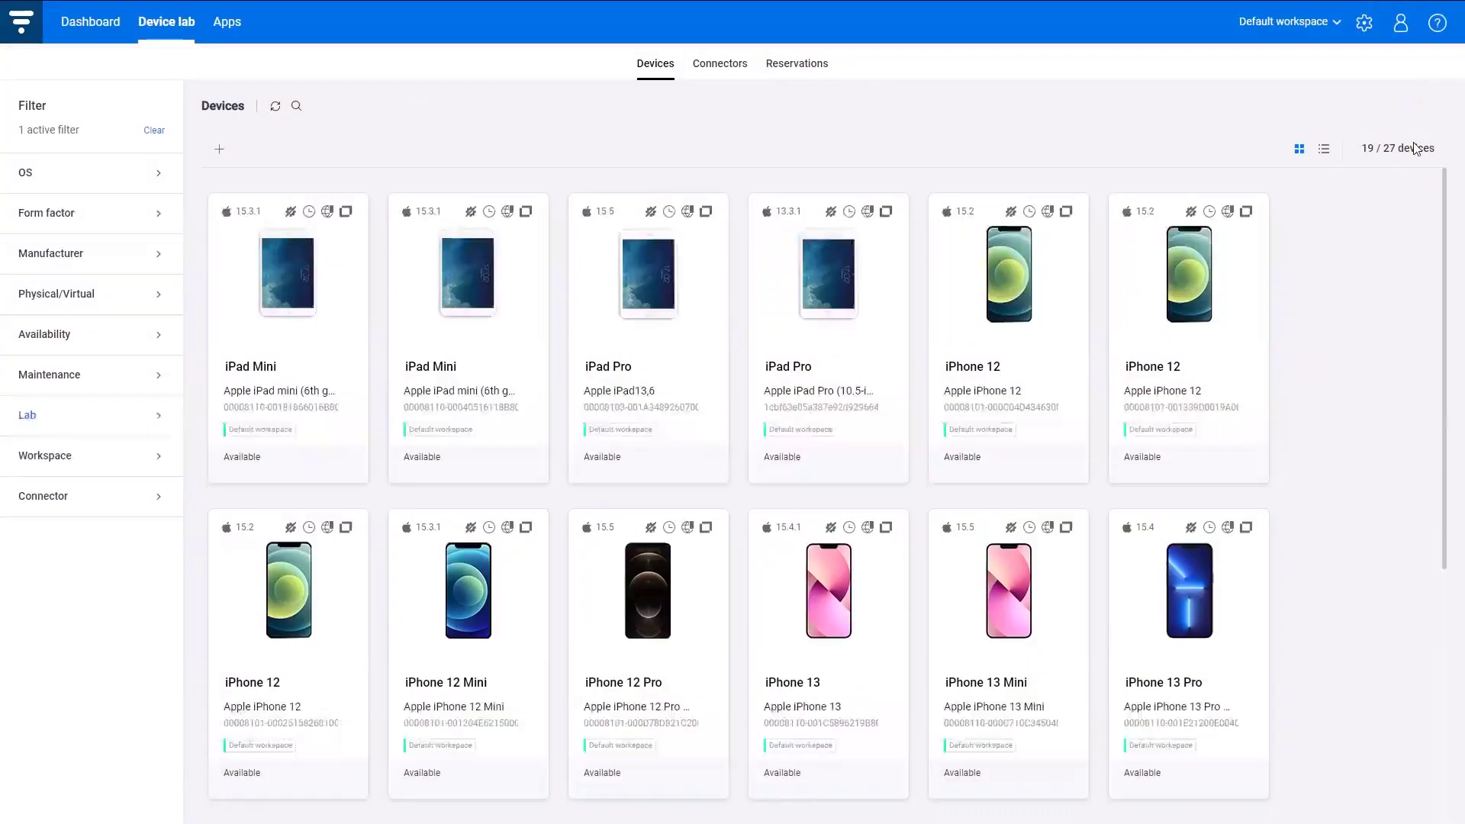
scroll(down, 3)
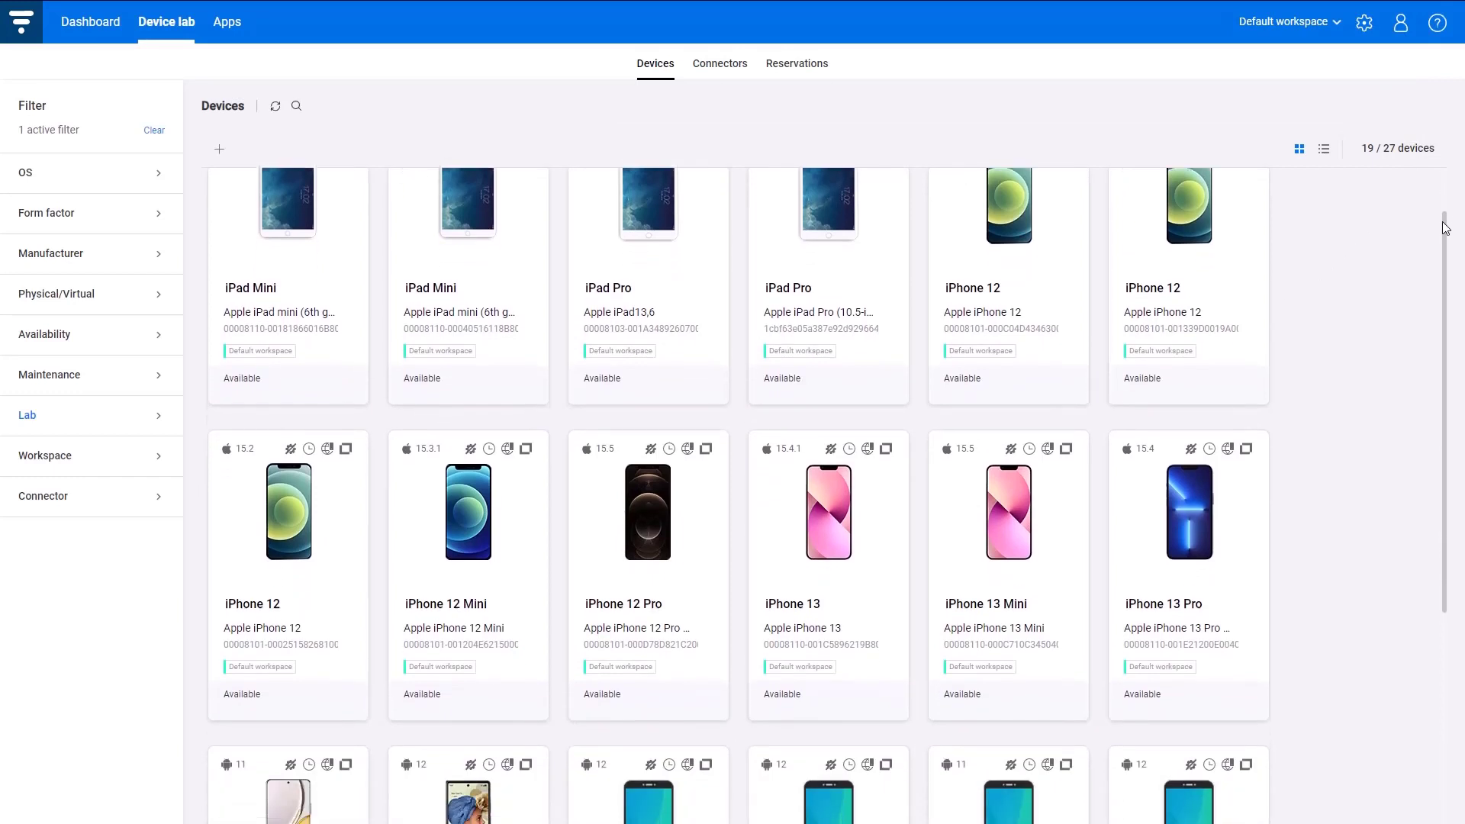
scroll(down, 3)
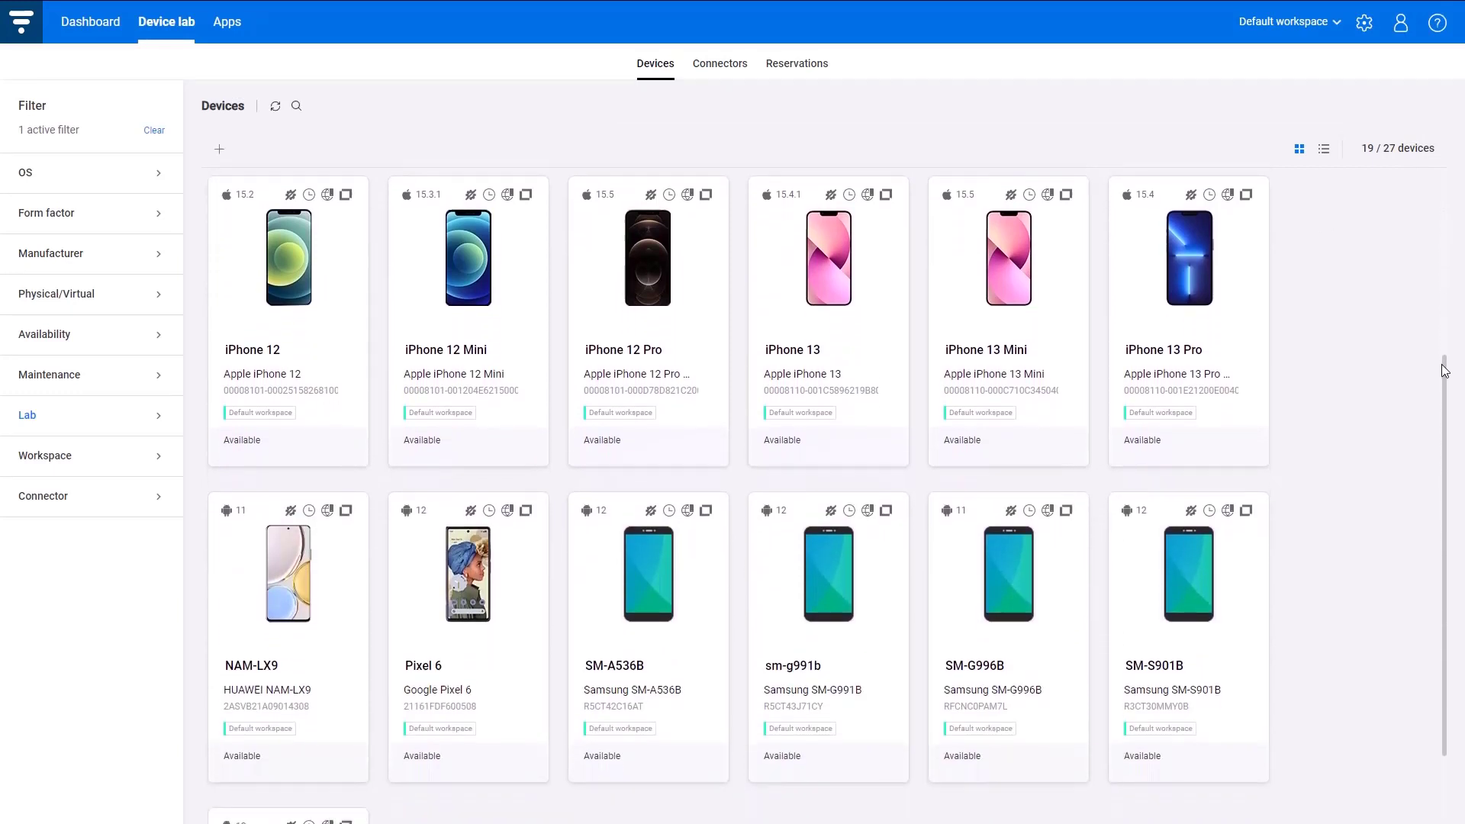
scroll(up, 3)
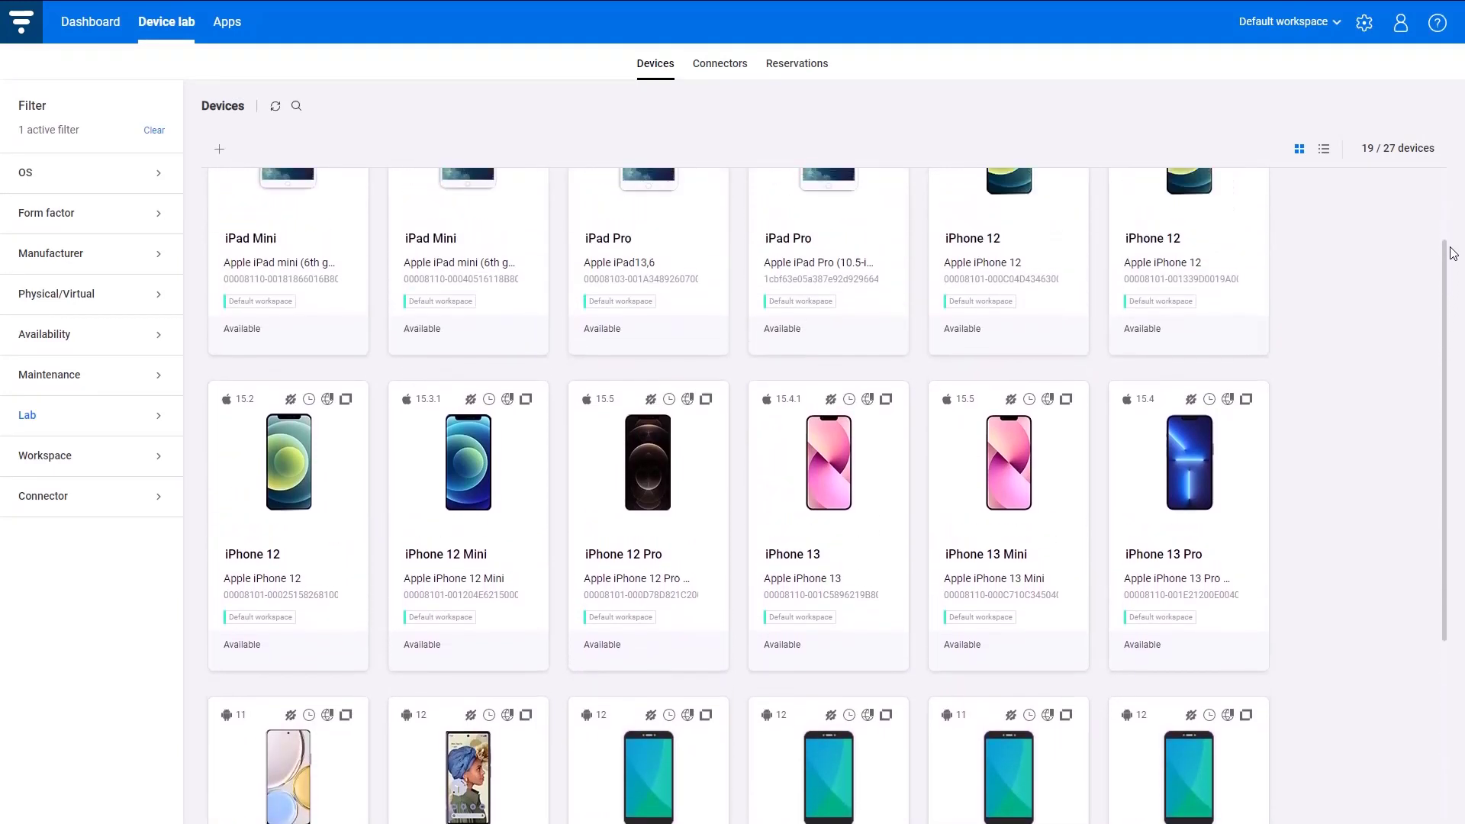
scroll(up, 3)
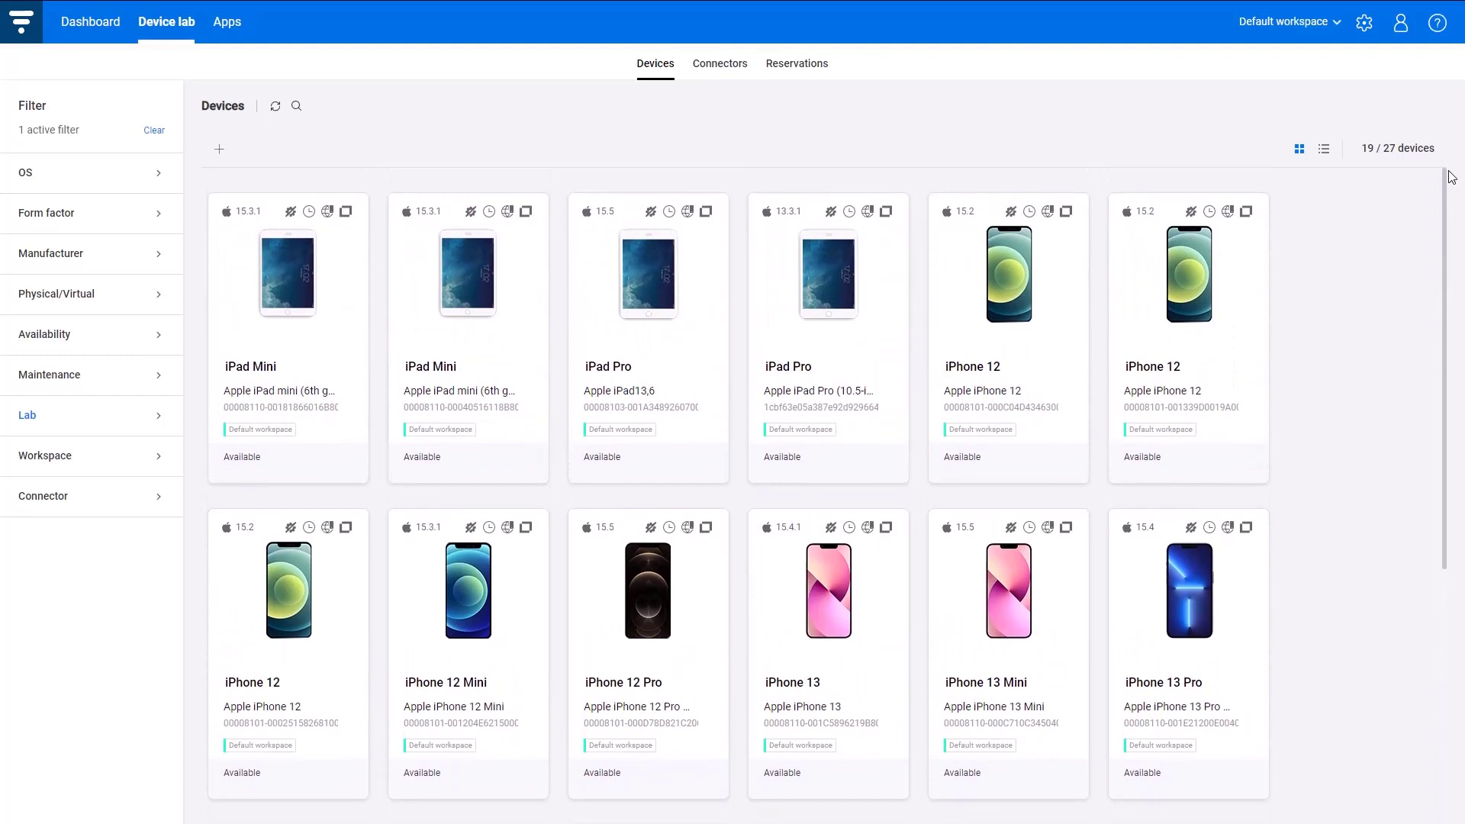
- Remove the first public iPad Mini from the lab, raising the disconnect-and-remove warning
click(153, 130)
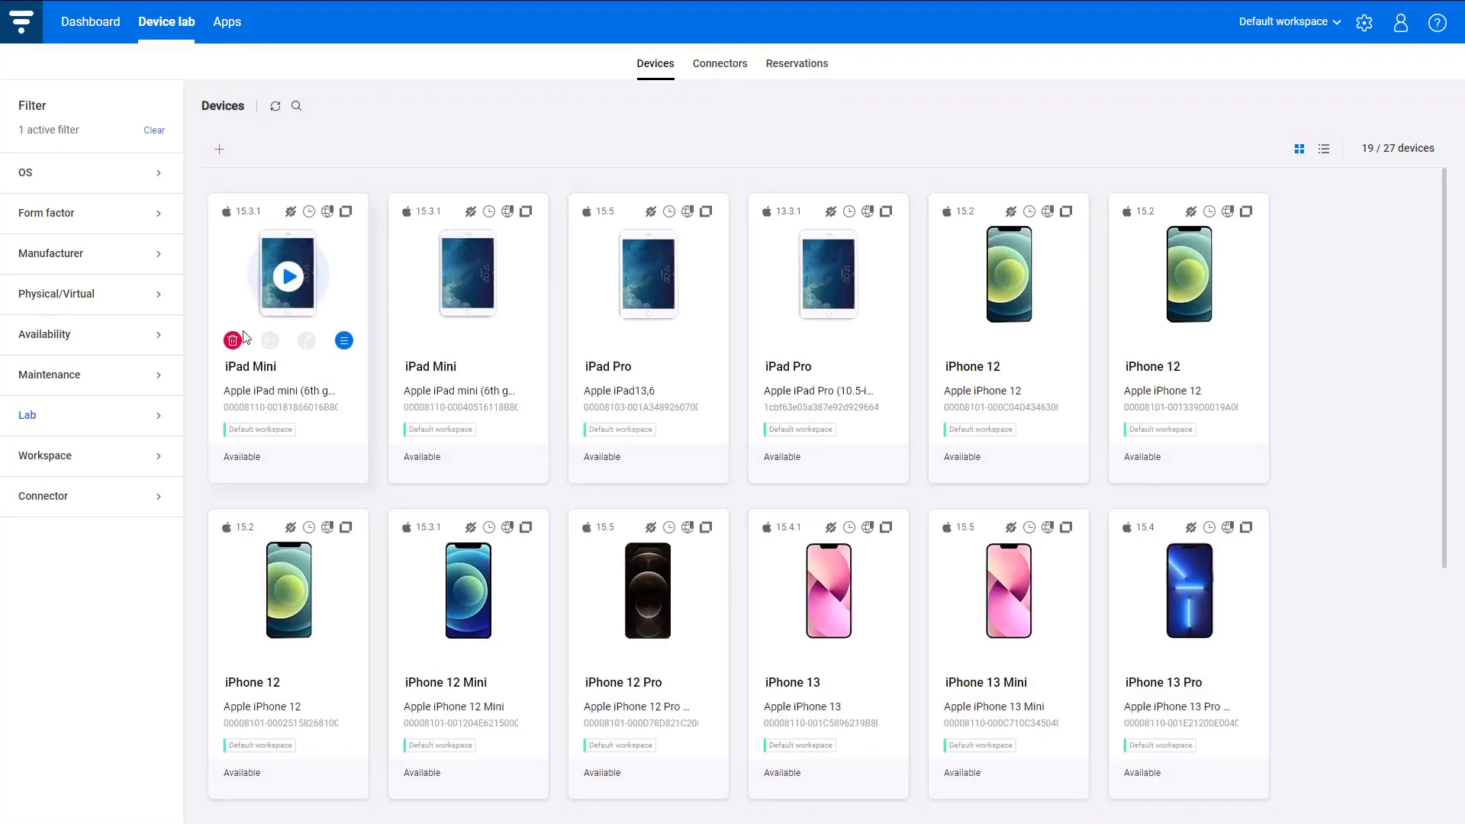
click(232, 340)
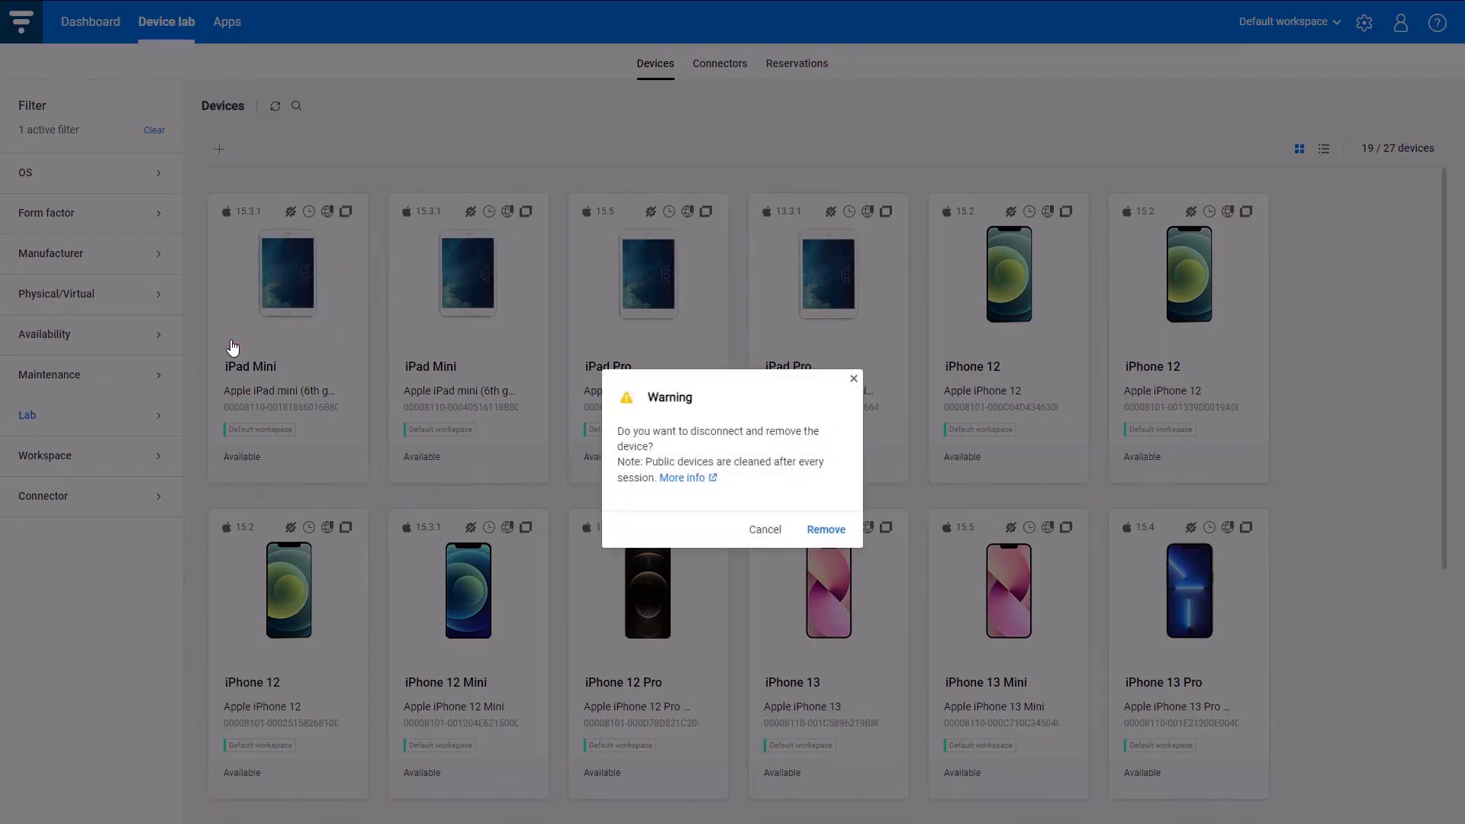
mouse_move(586, 432)
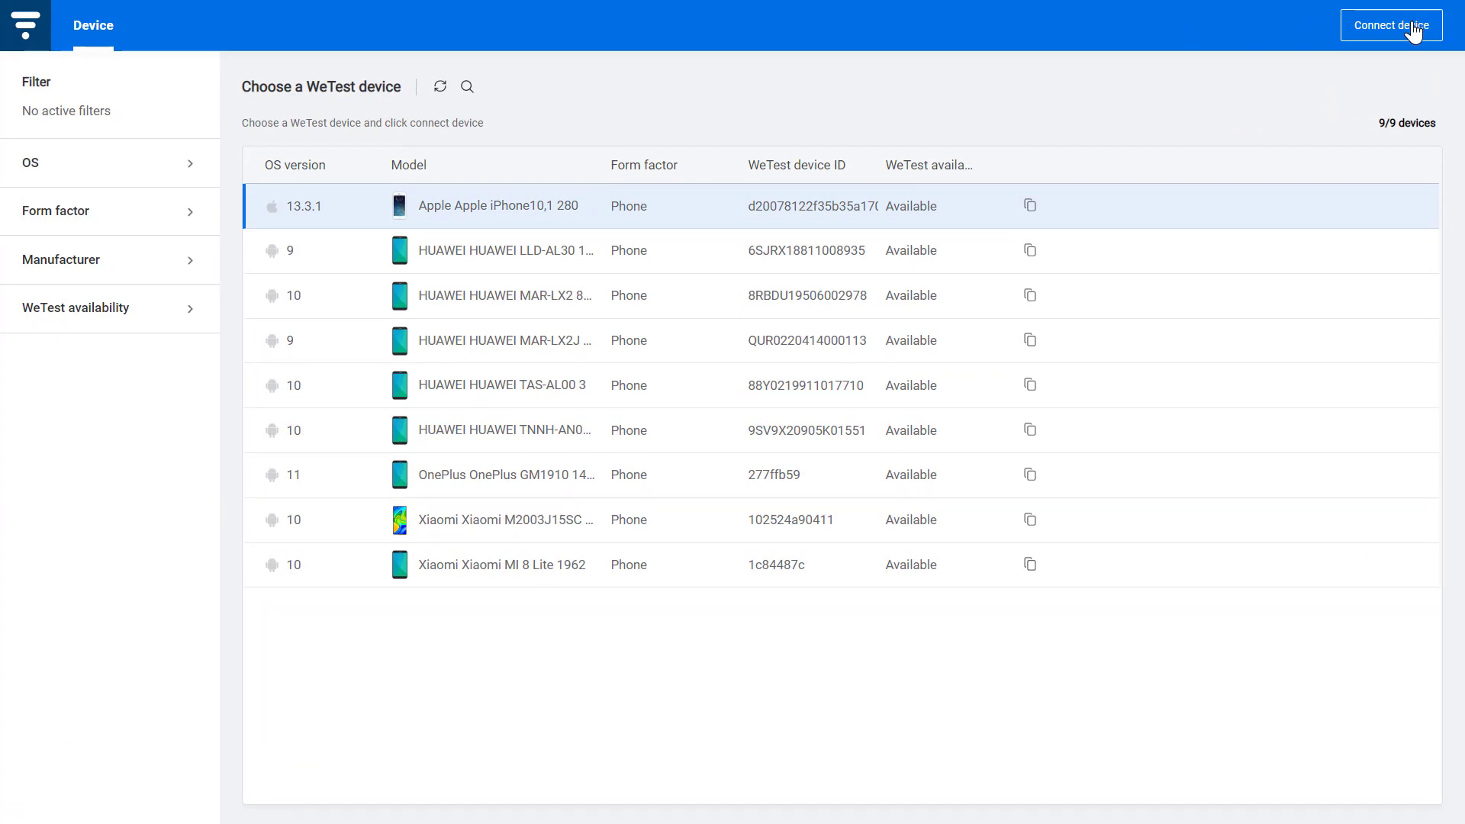
- Connect the WeTest iPhone 8 on iOS 13.3.1 from the device lab, then head to the dashboard
click(1390, 26)
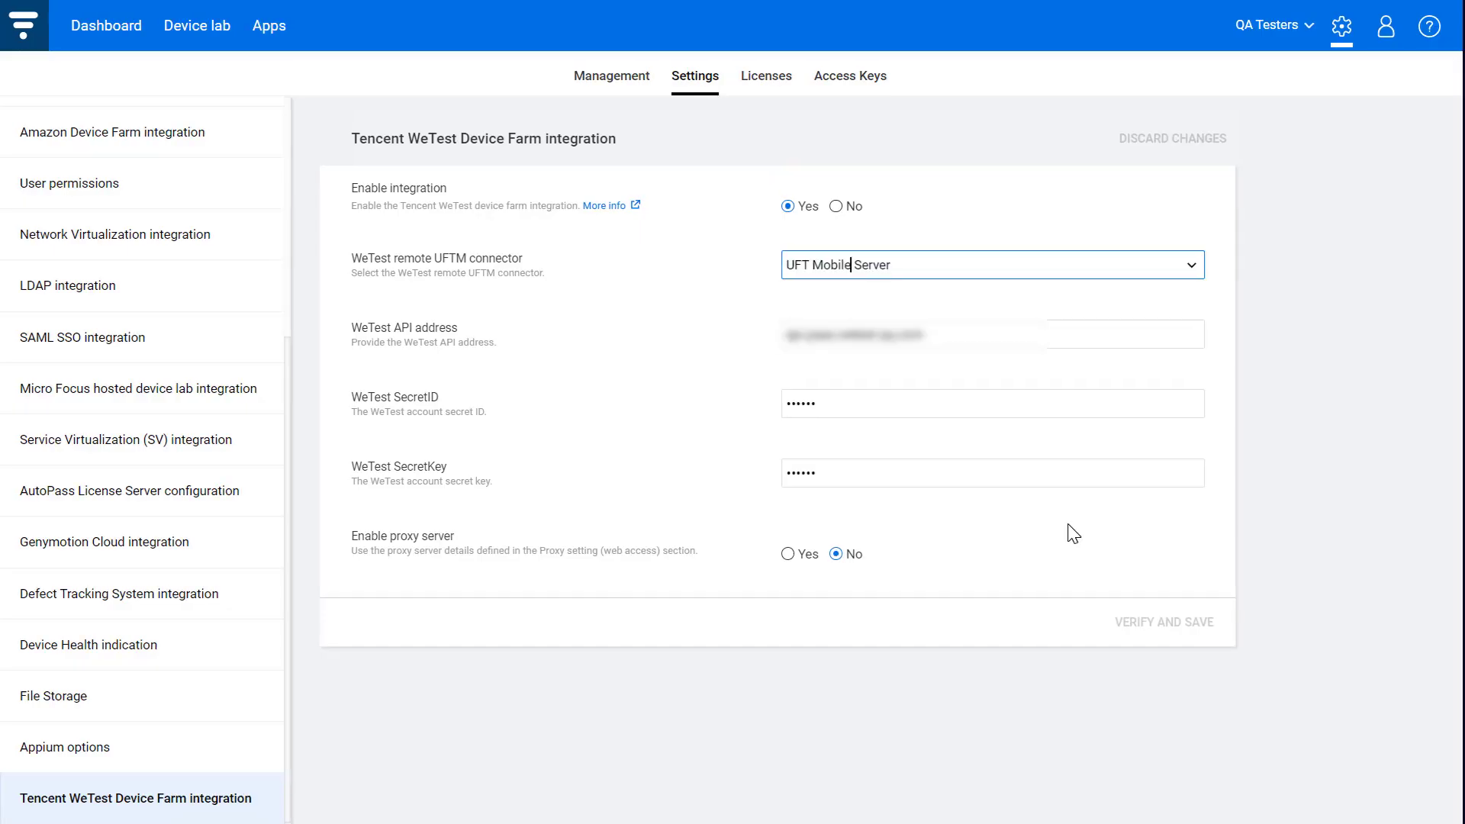
click(199, 26)
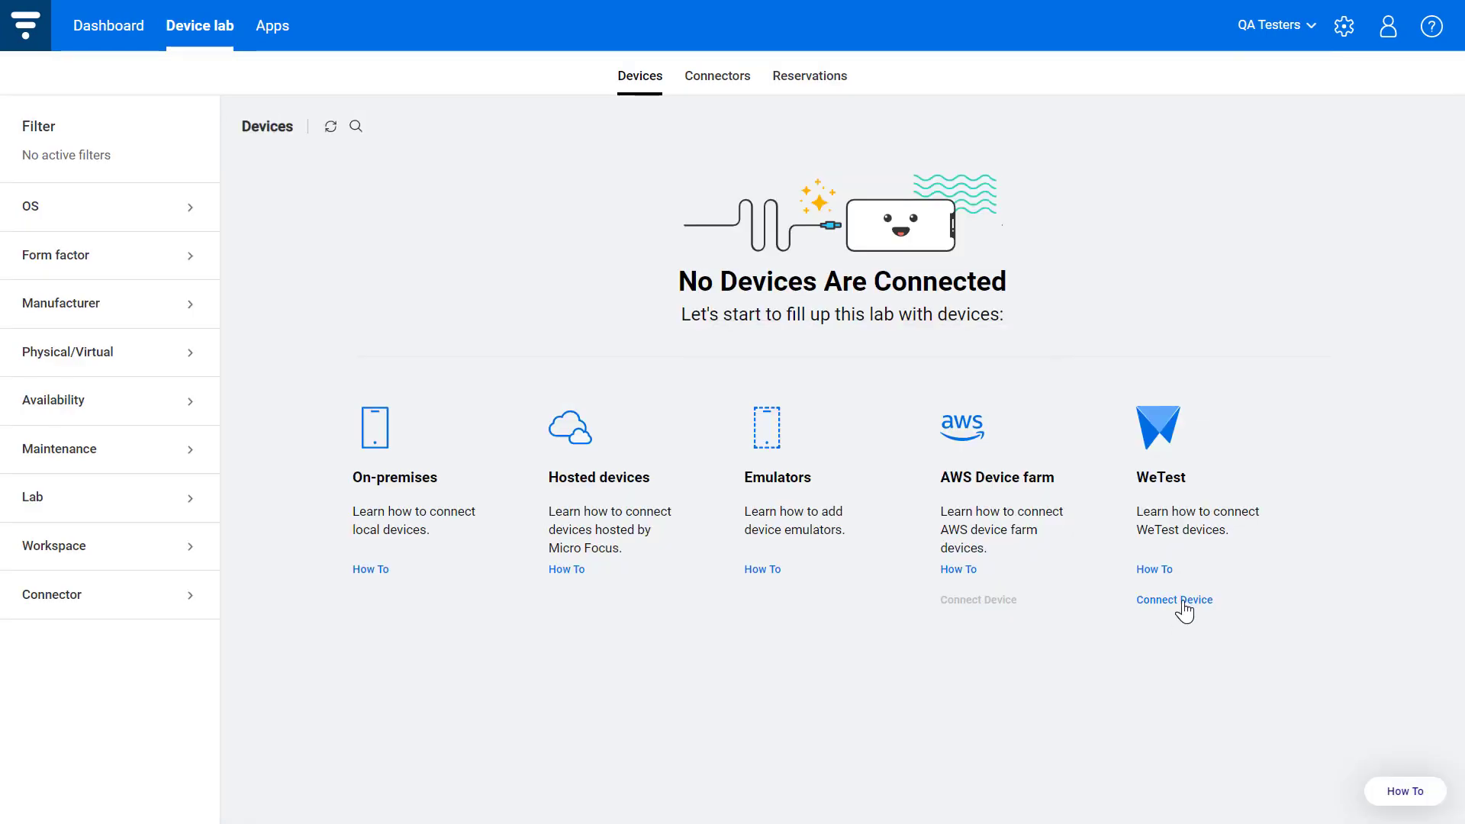
click(1173, 598)
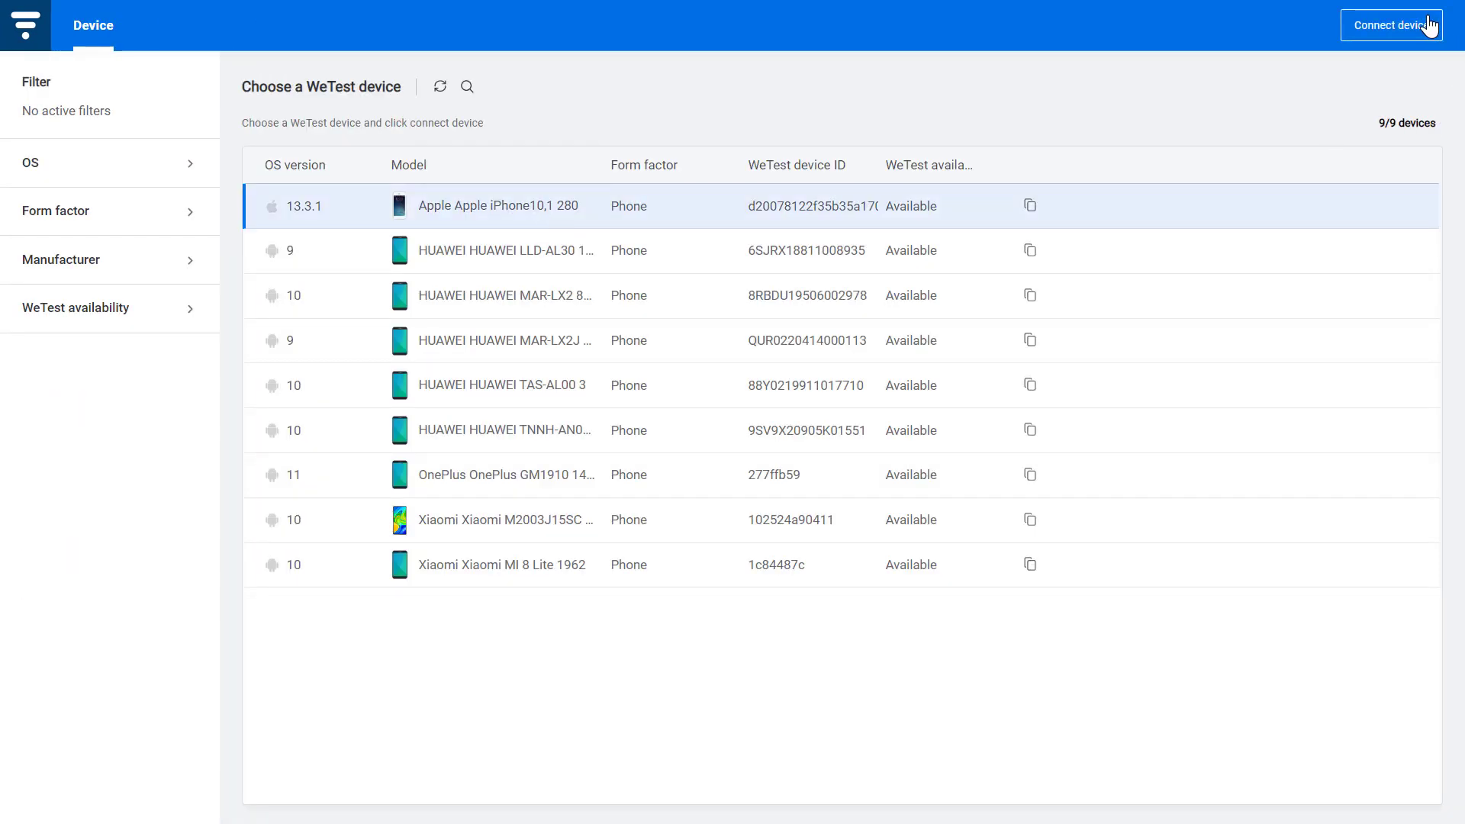
click(1391, 26)
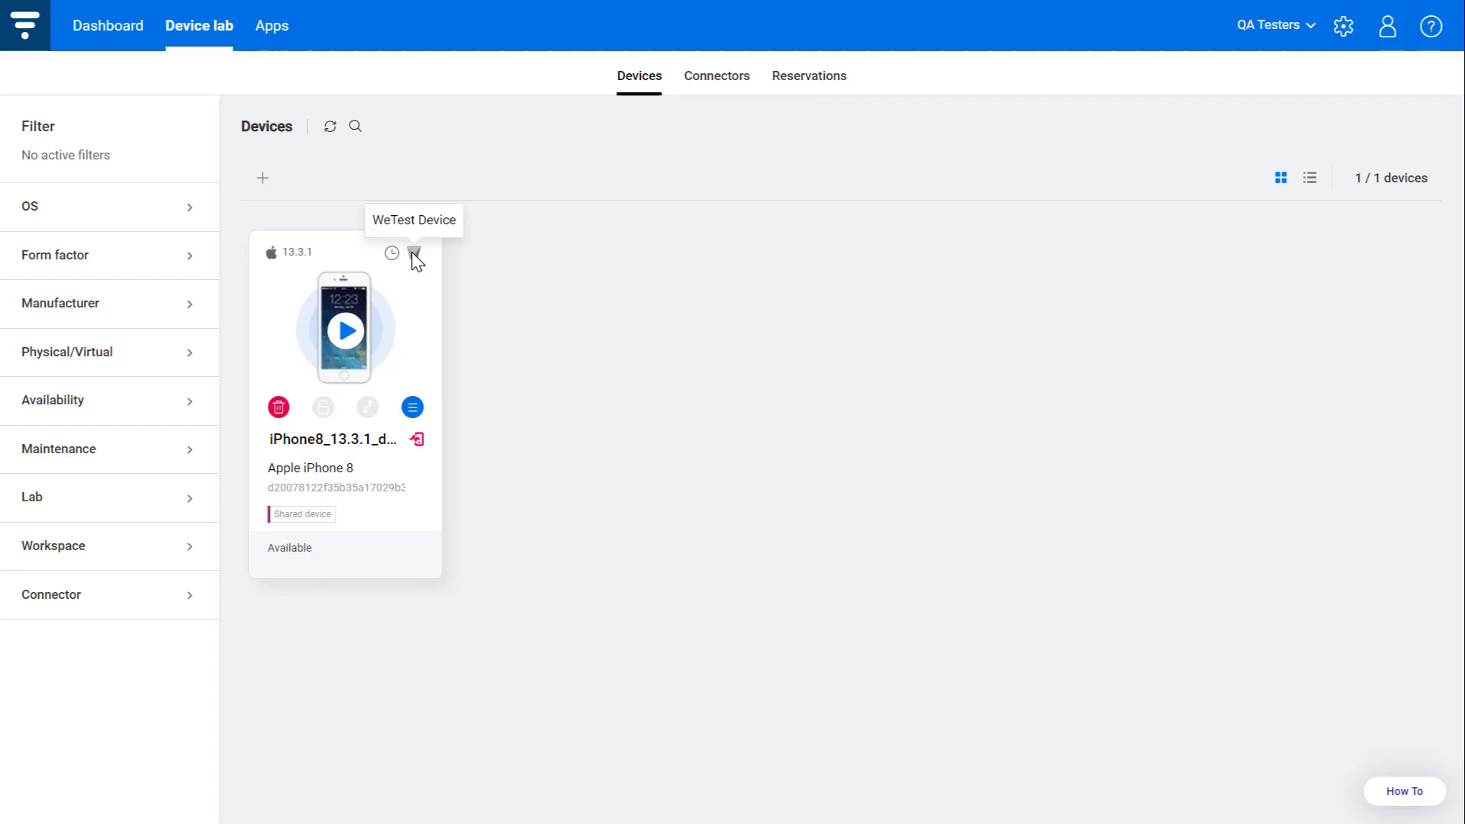
click(107, 26)
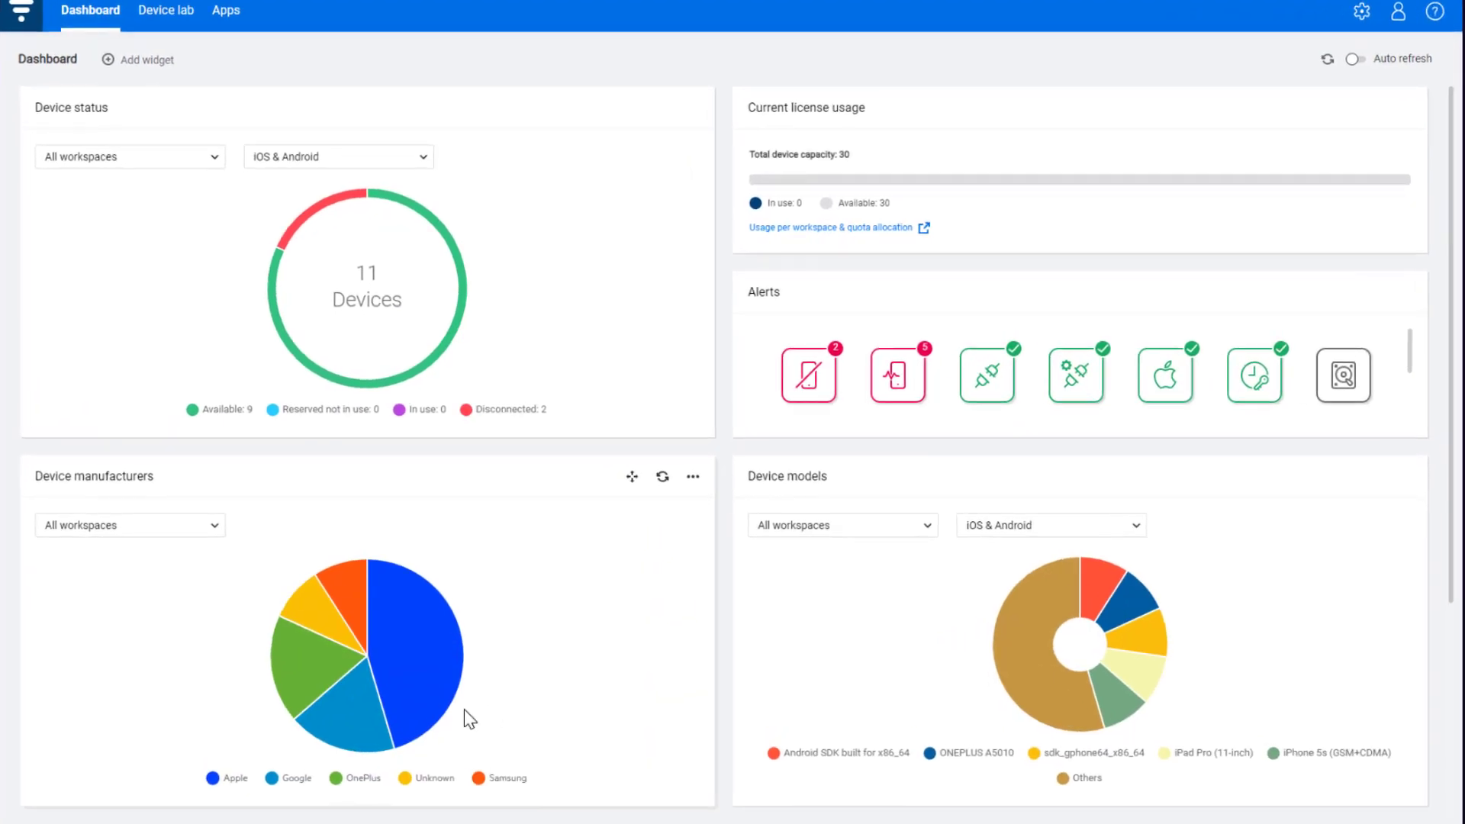
mouse_move(978, 612)
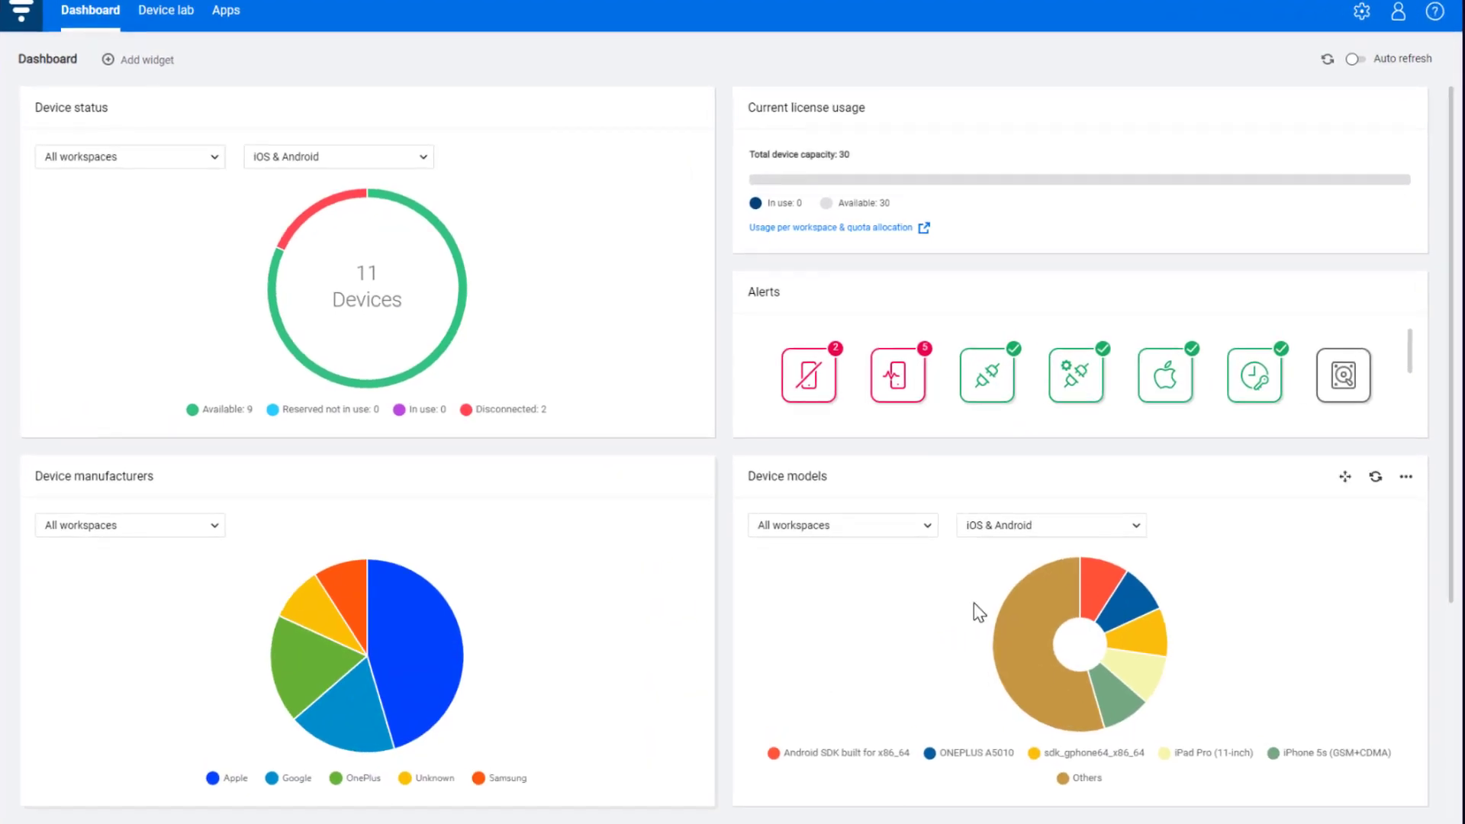
- Switch the Device models chart to a single platform from the iOS & Android choices
click(1050, 523)
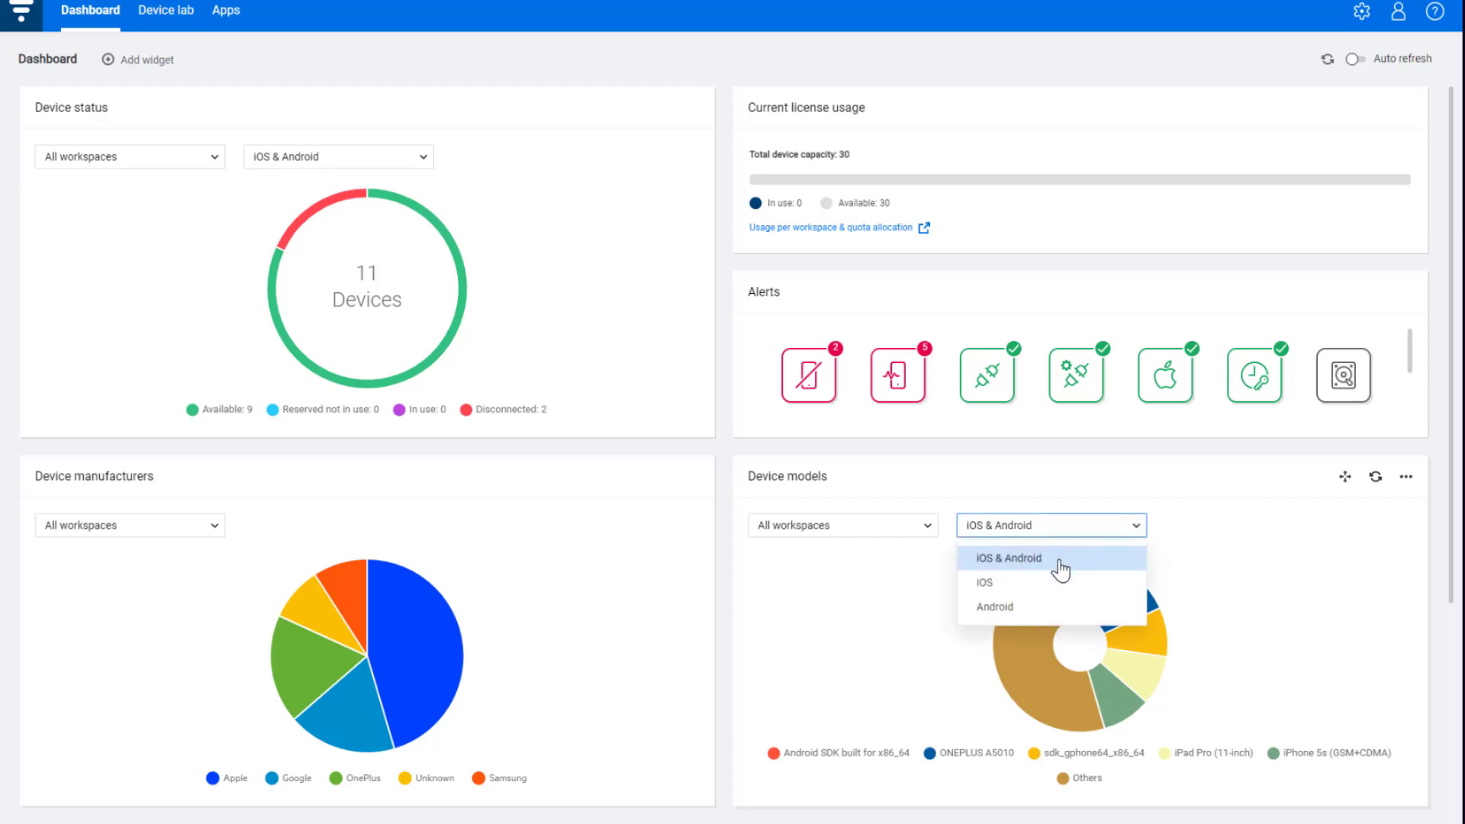
click(983, 581)
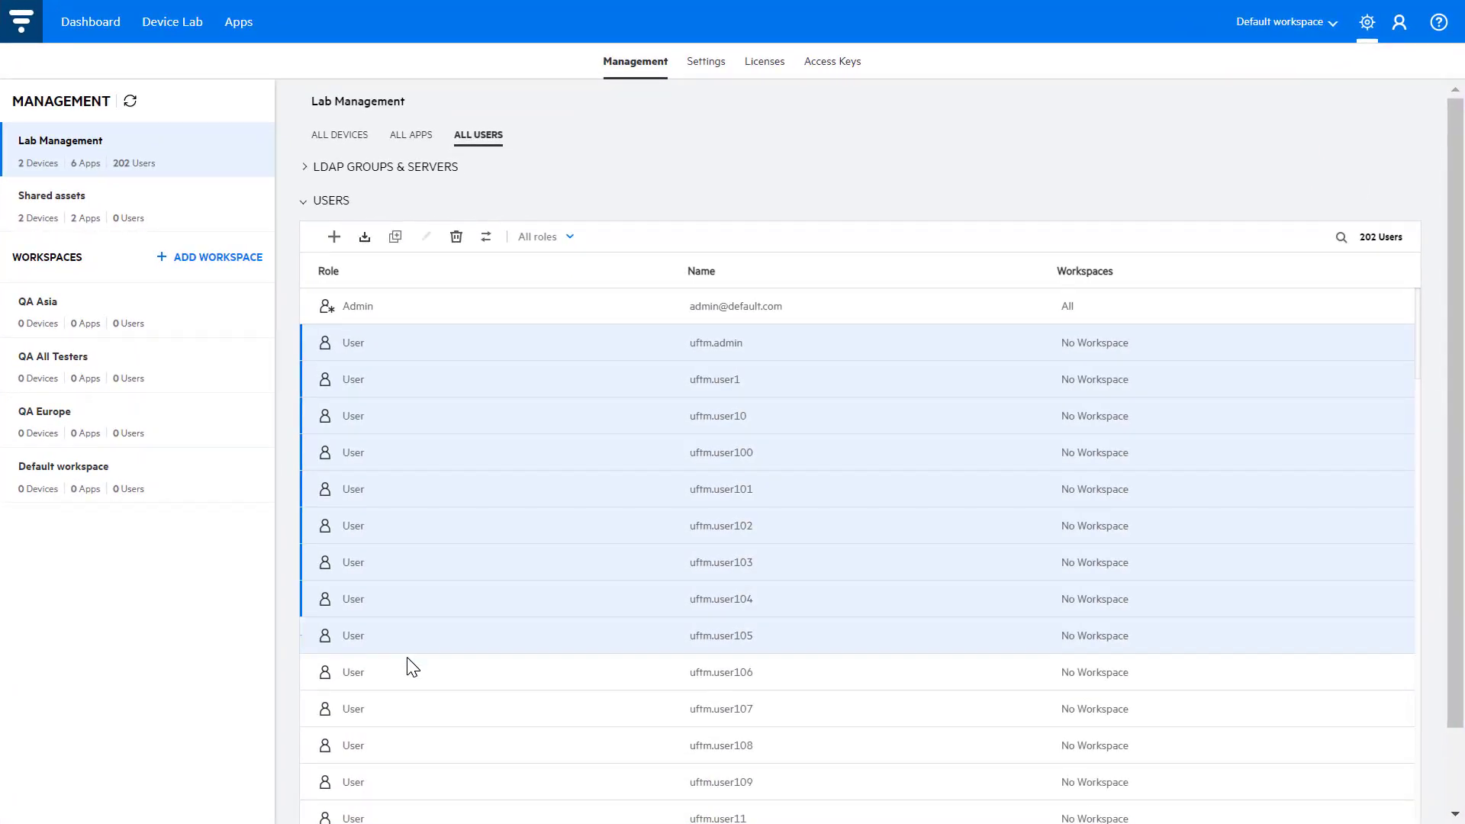
- Save the selected users' assignment to the QA All Testers and QA Asia workspaces
scroll(down, 3)
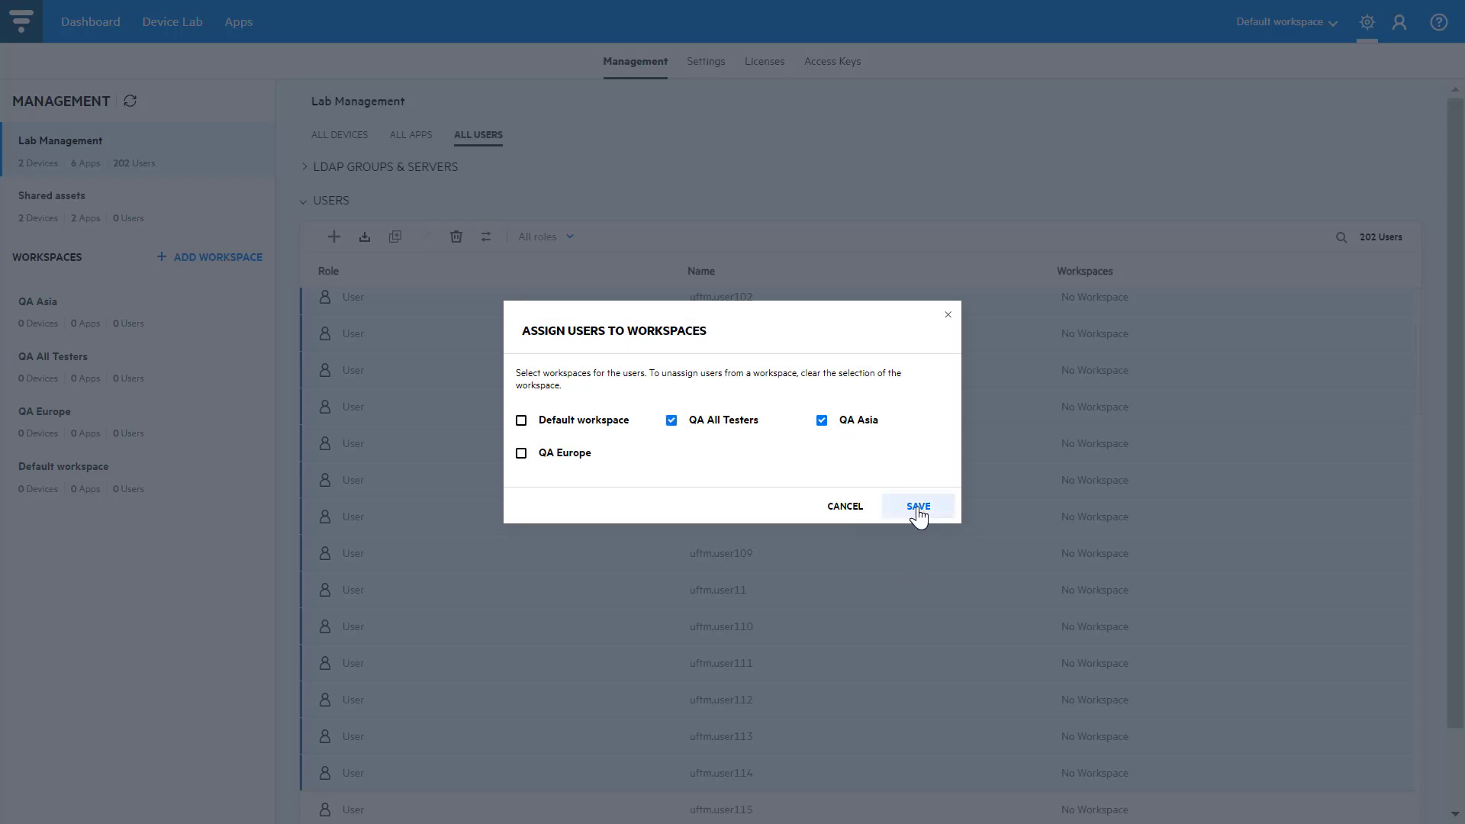
click(917, 507)
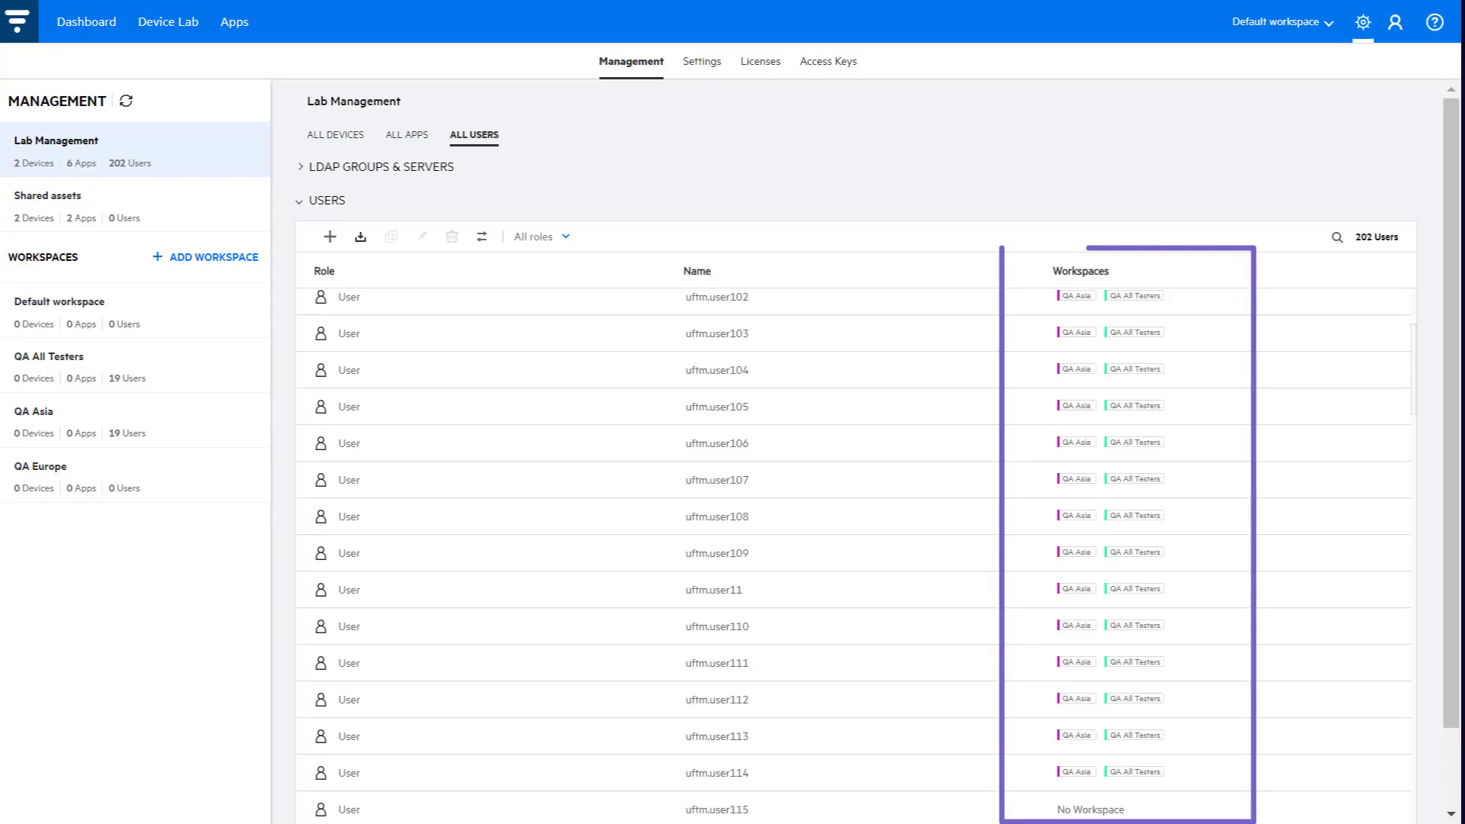
click(336, 134)
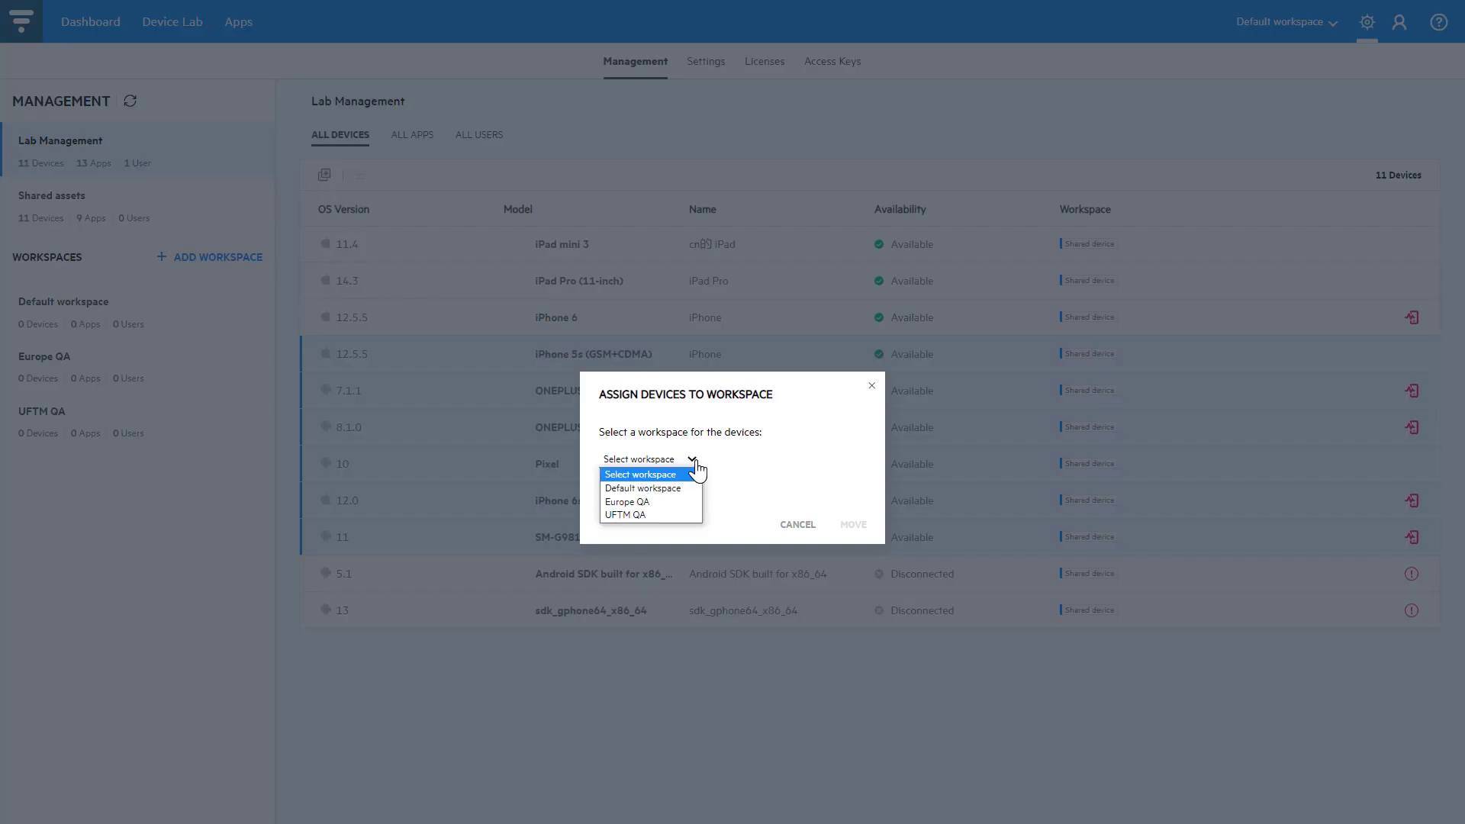
- Move the selected shared devices into the Europe QA workspace
click(627, 502)
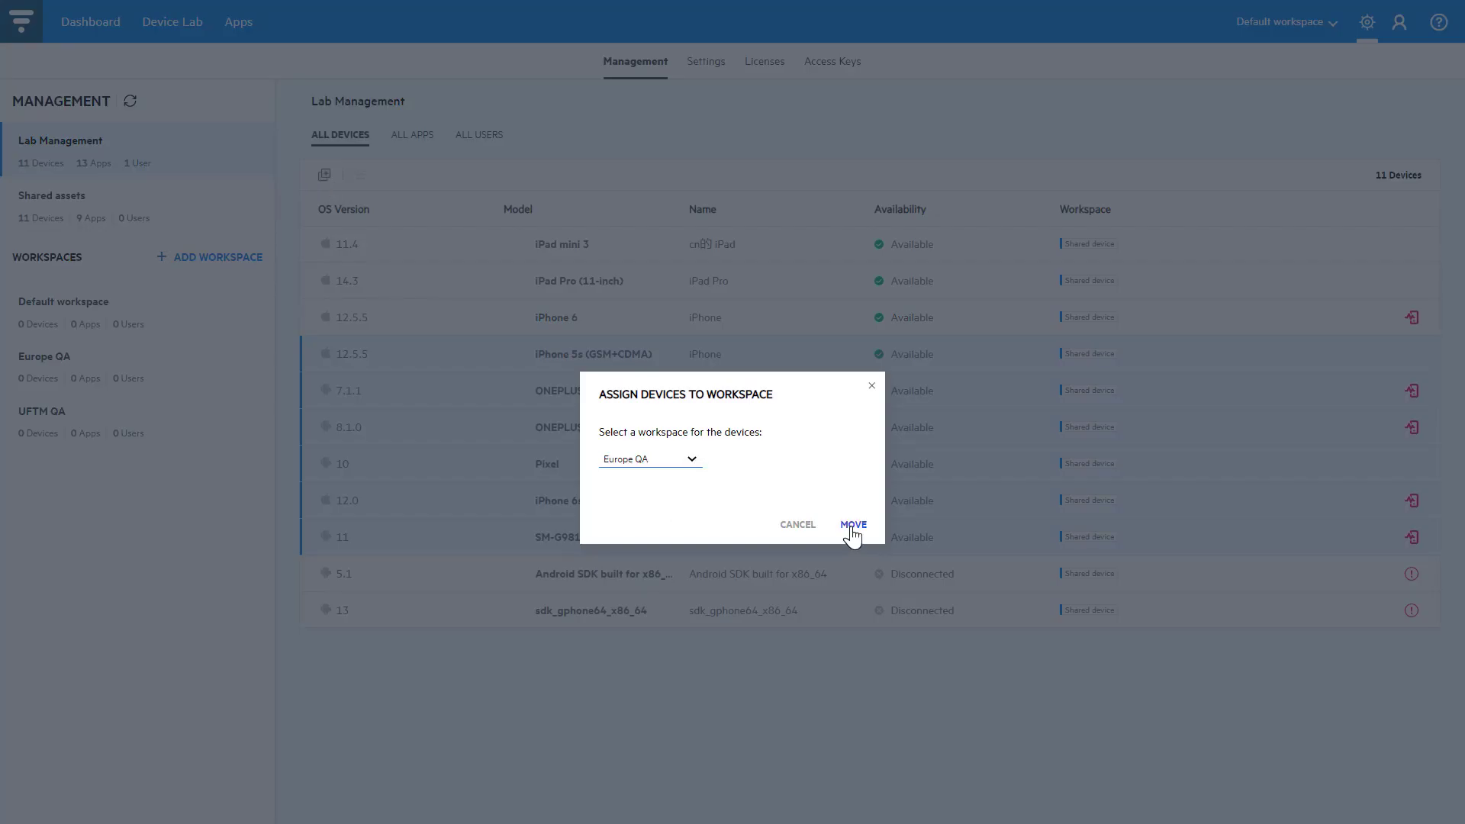
click(852, 524)
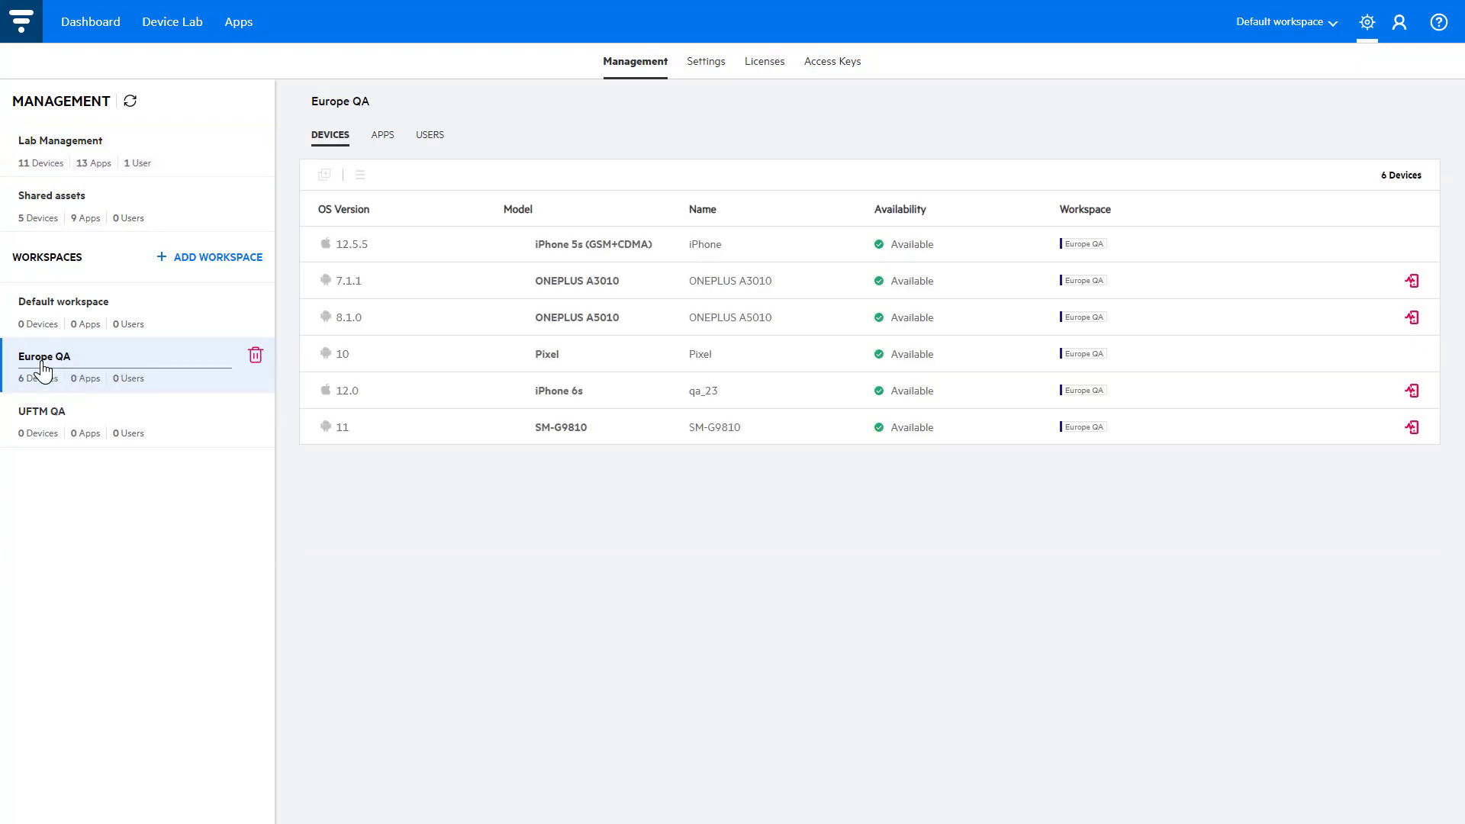
click(172, 22)
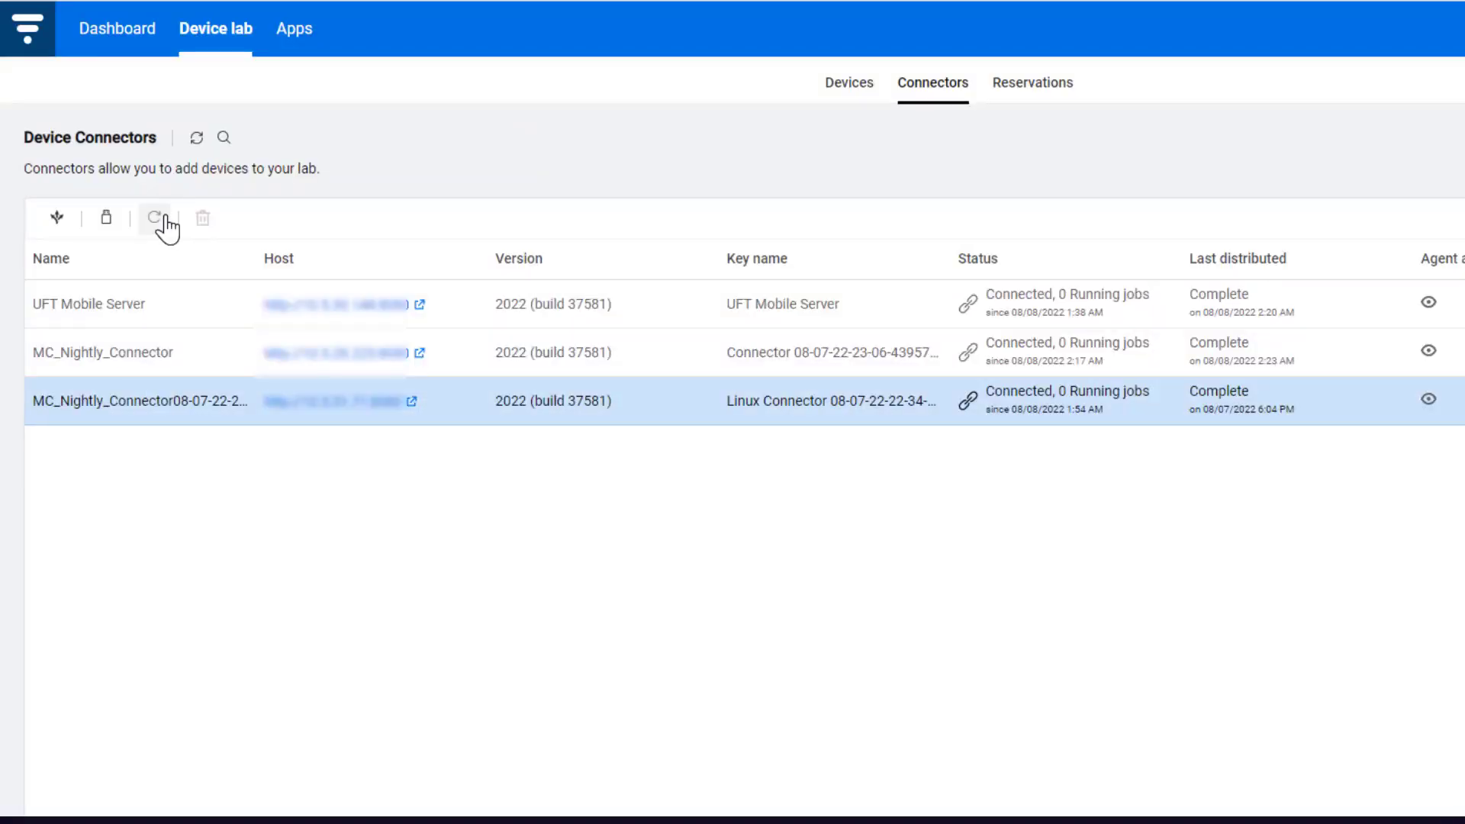
mouse_move(156, 218)
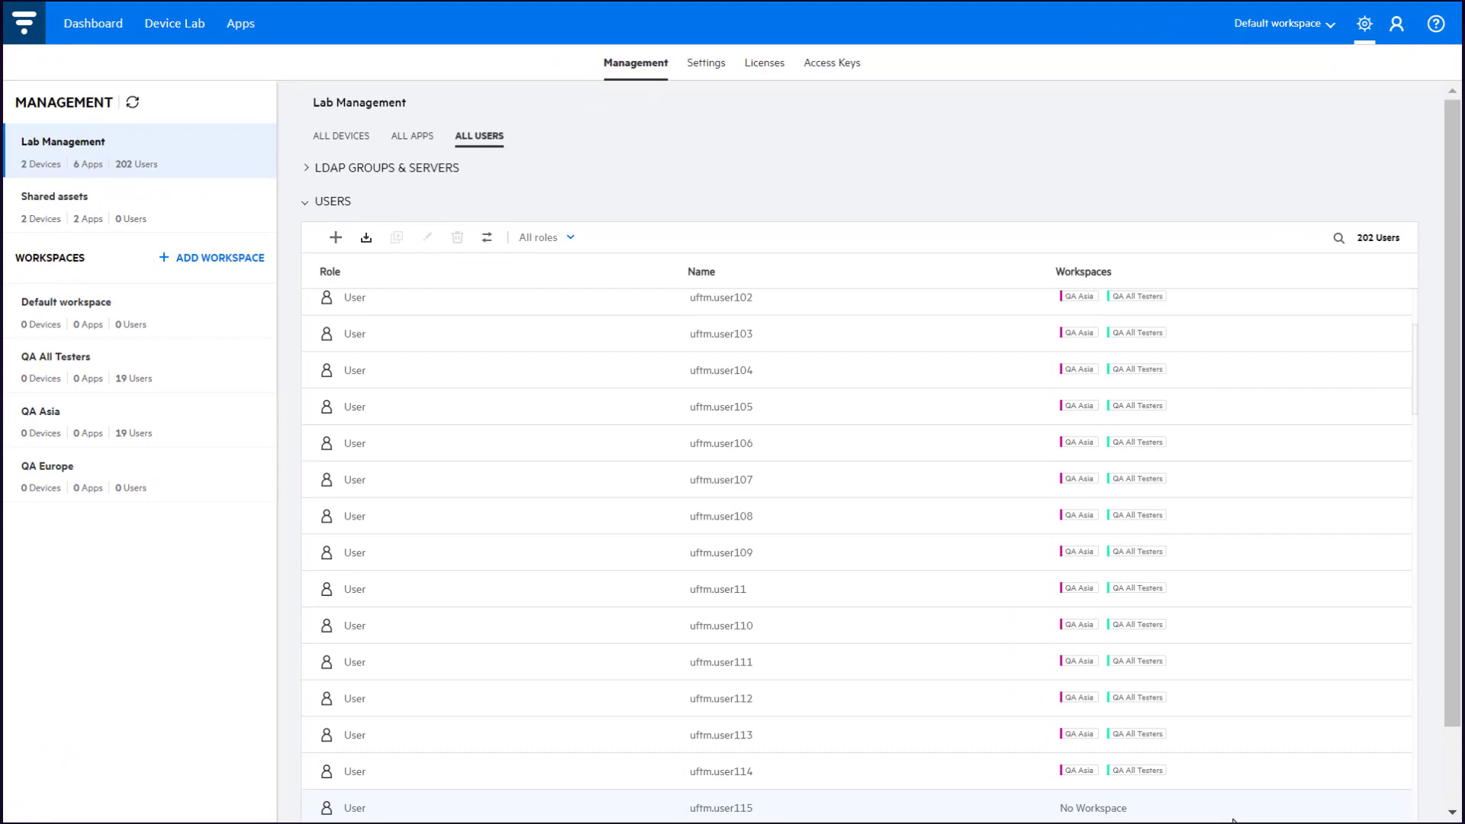
mouse_move(383, 211)
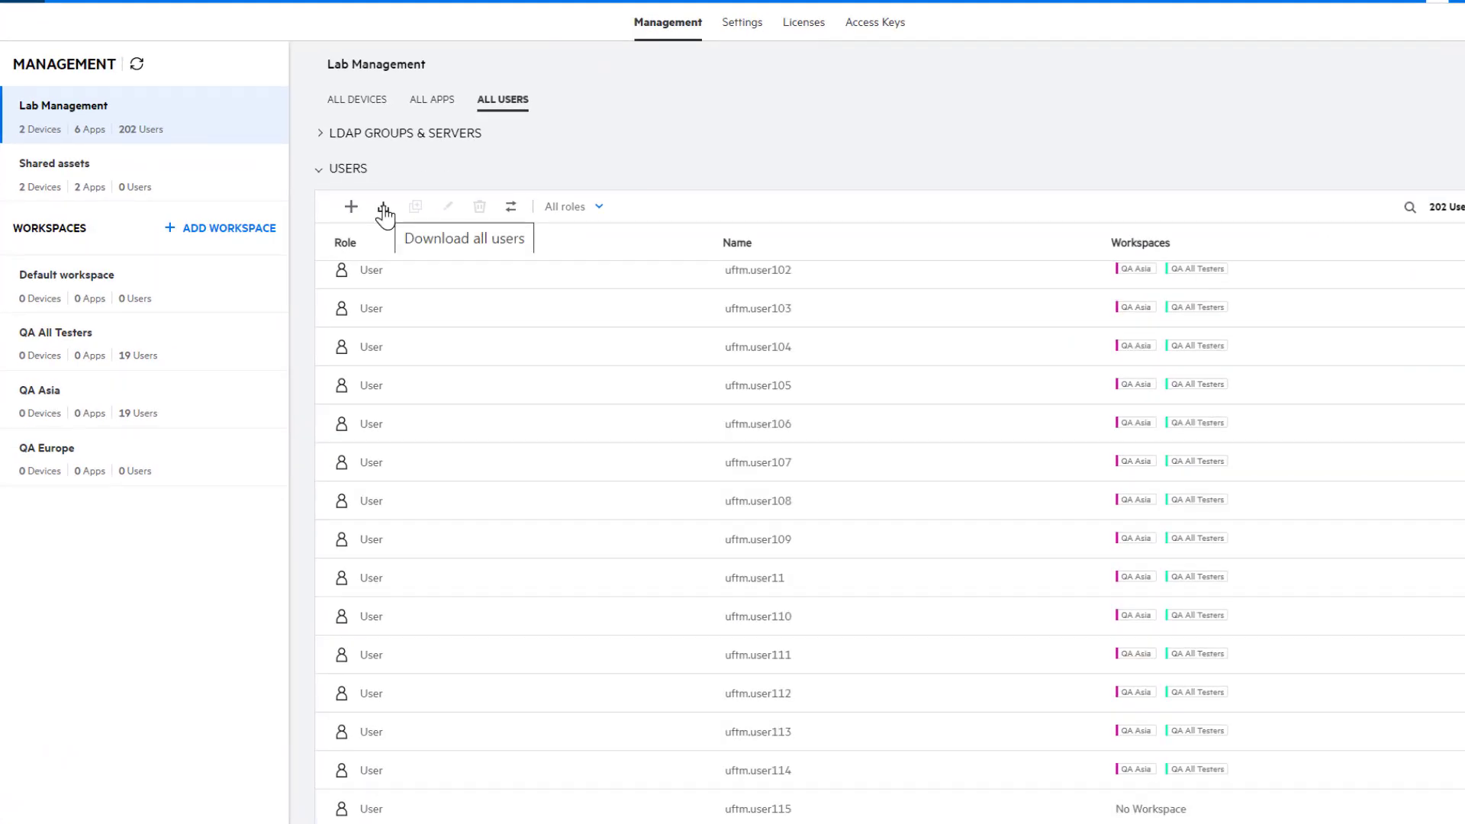
- Download the list of all users from the All Users toolbar
click(383, 206)
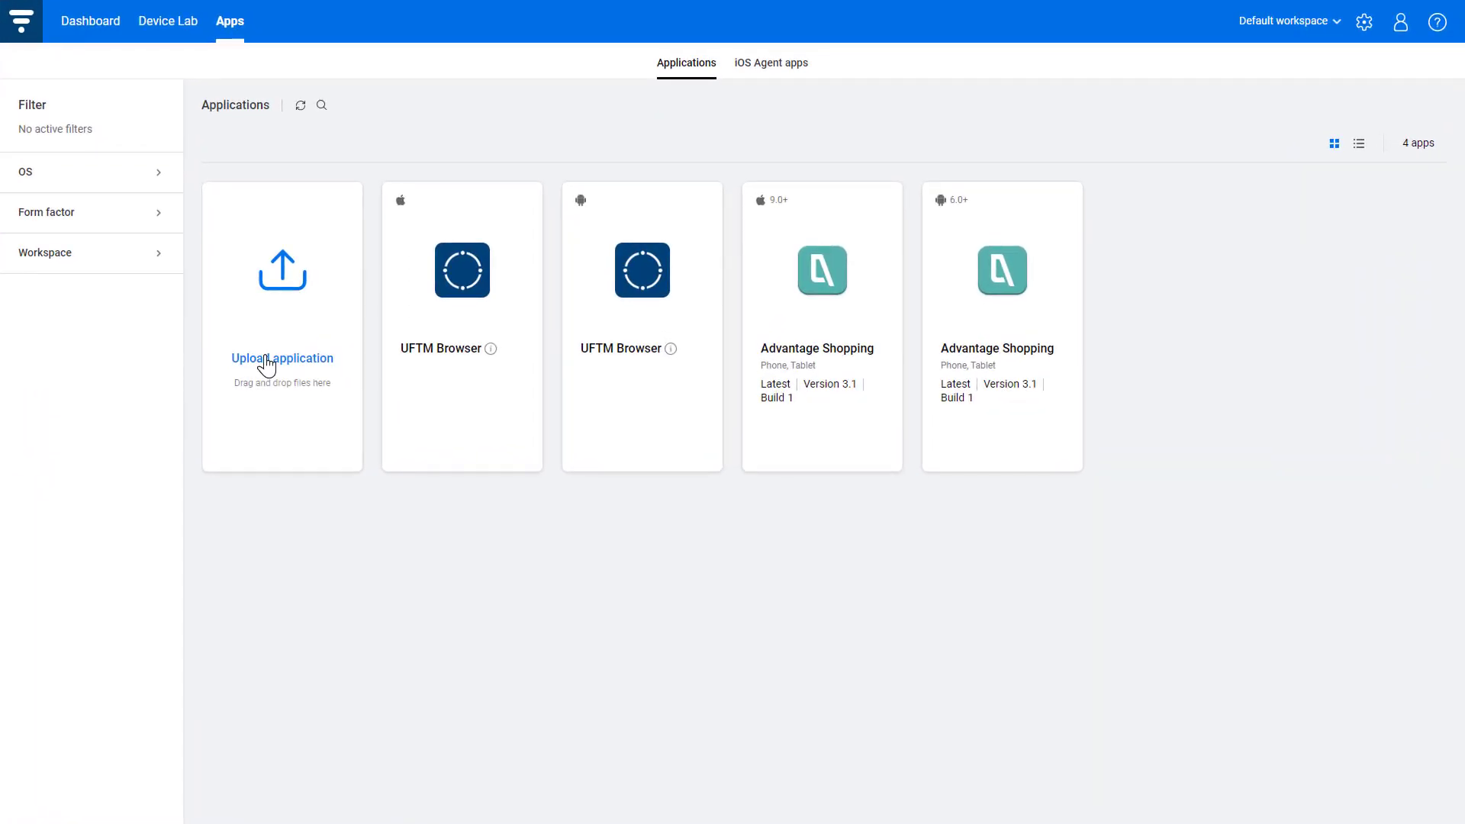
- Upload AdvantageShopping_2_0.apk to the Default workspace with Package and re-sign enabled
click(281, 357)
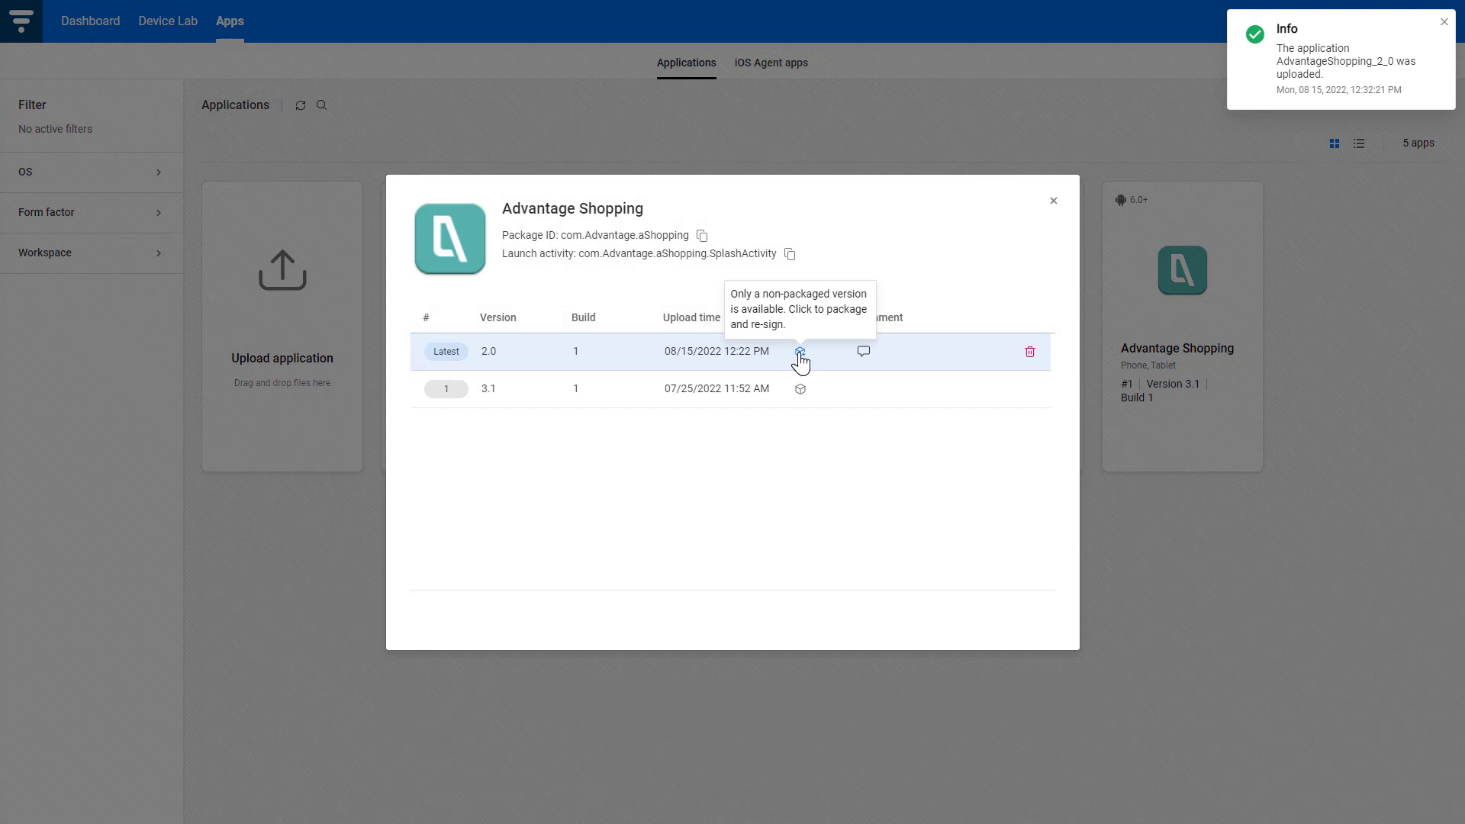
click(801, 352)
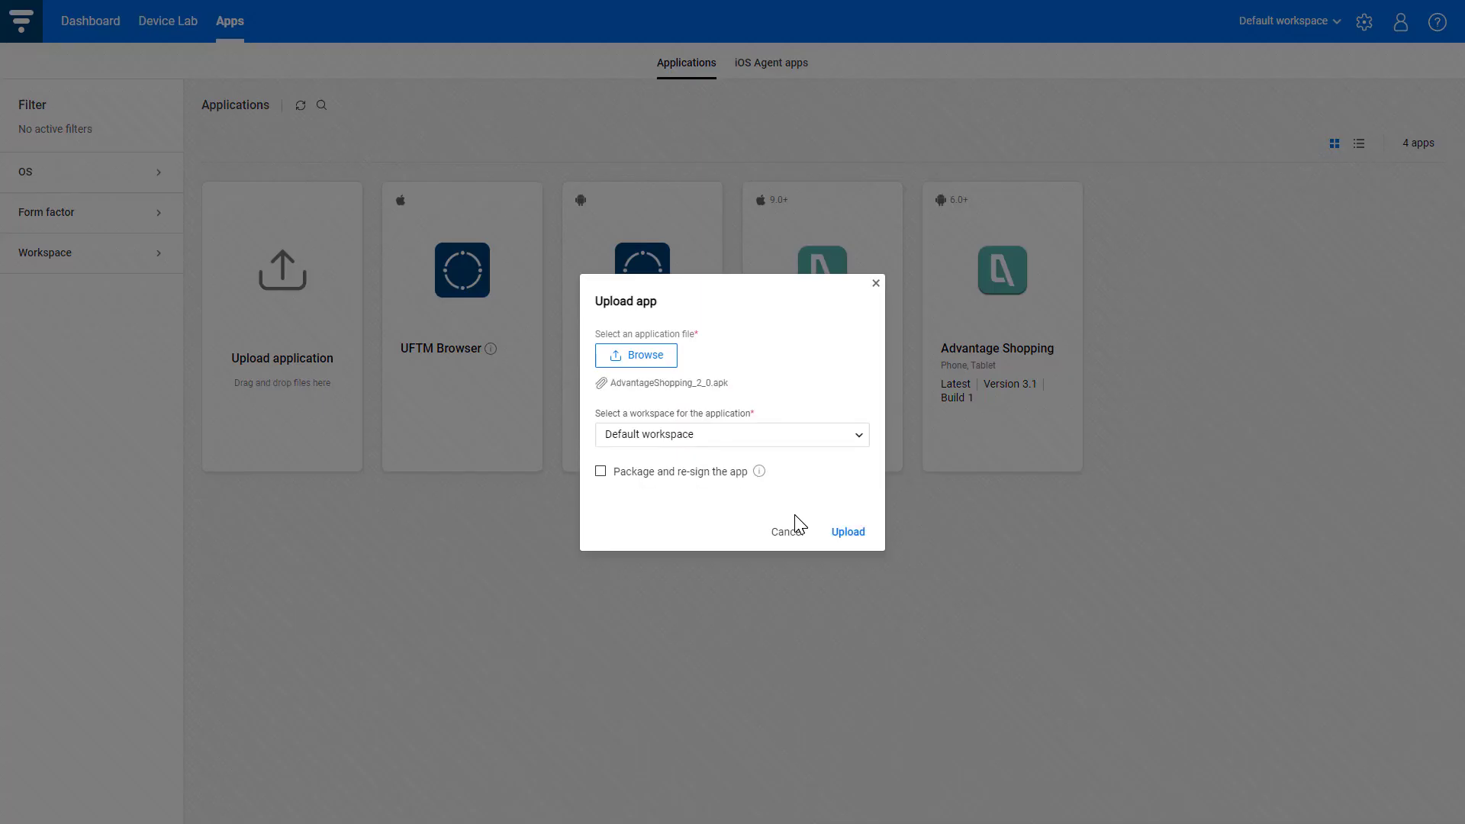
mouse_move(759, 471)
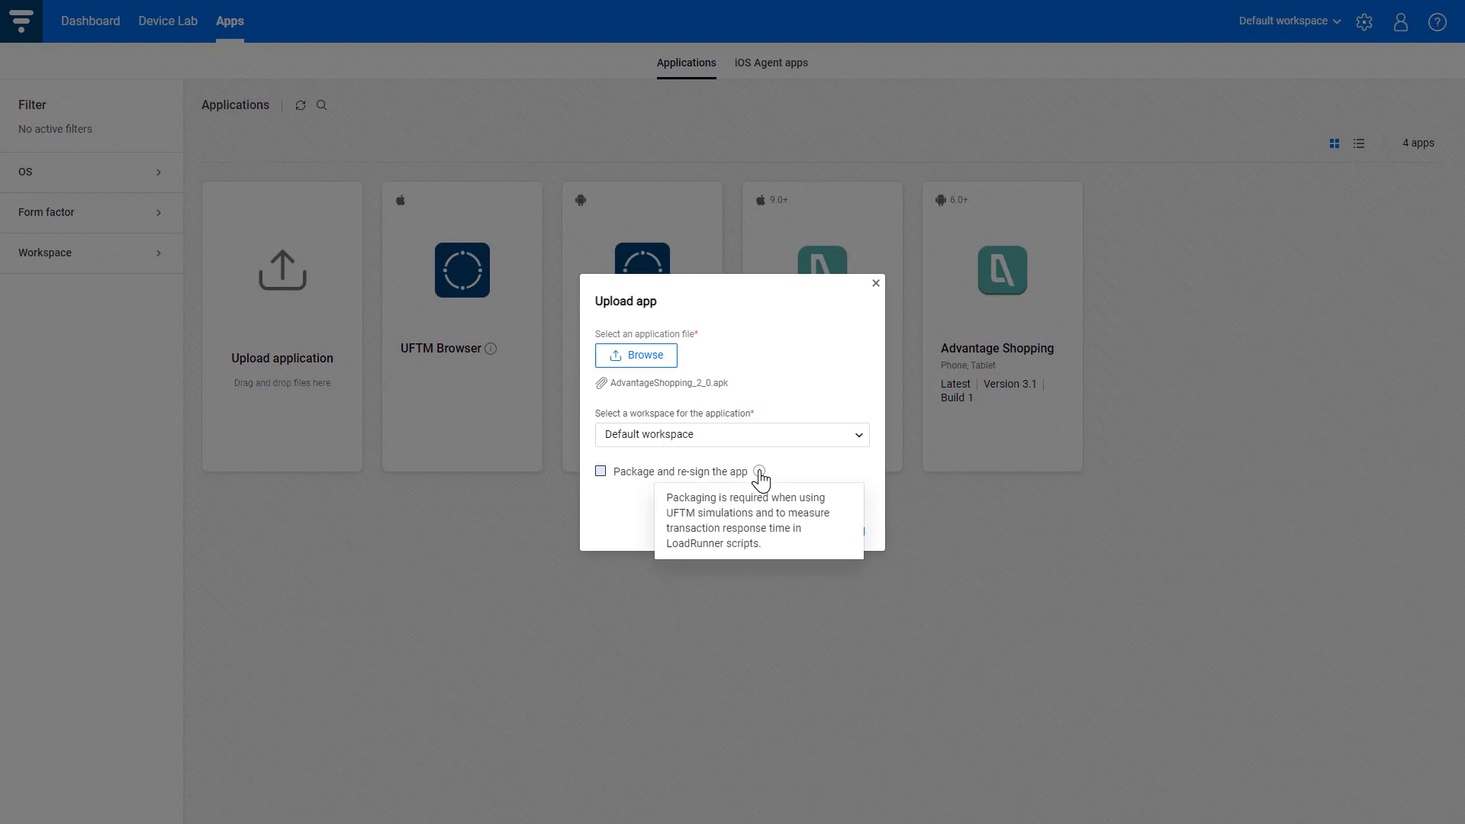
click(601, 470)
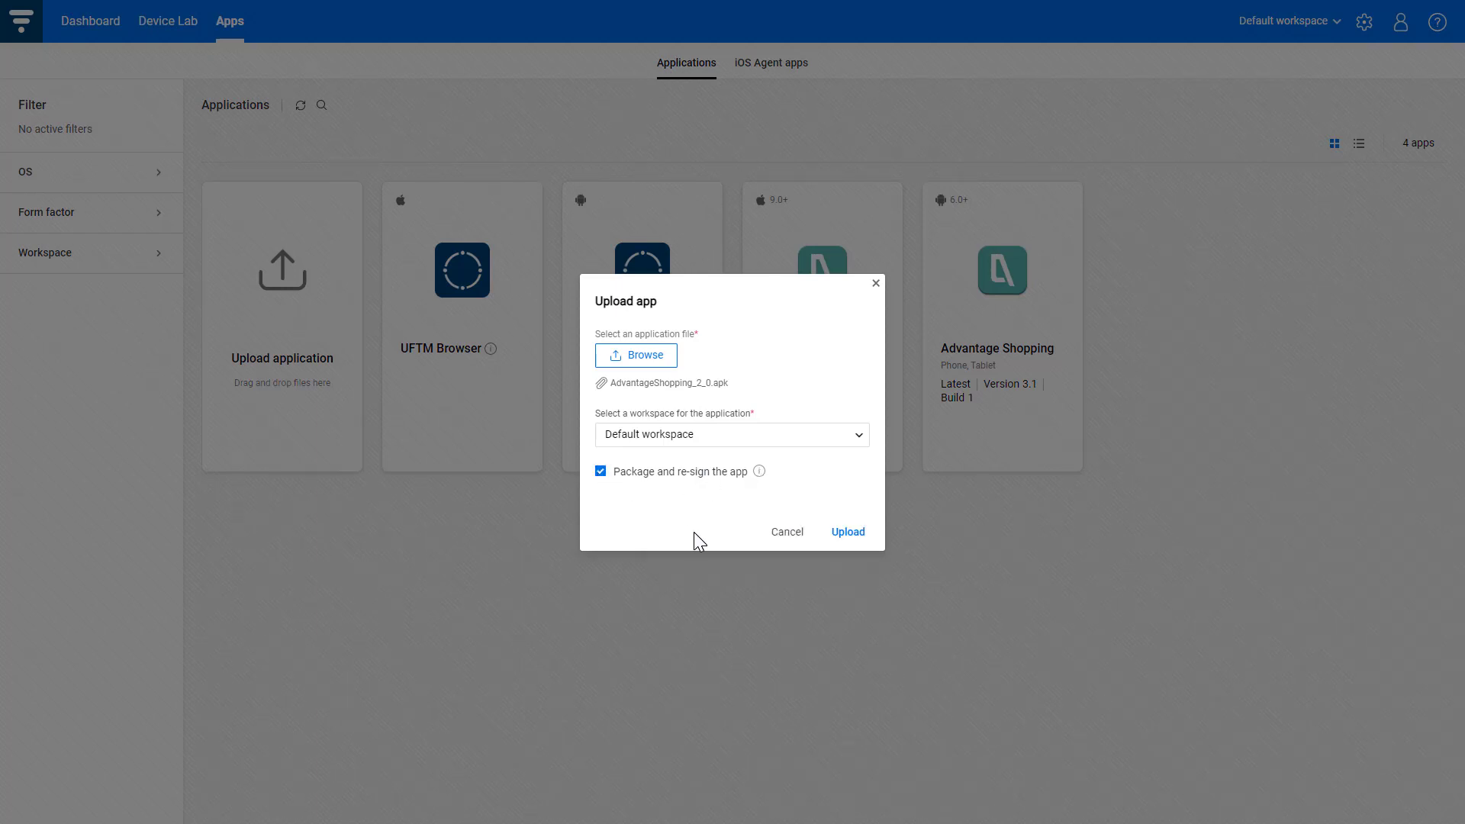
click(601, 472)
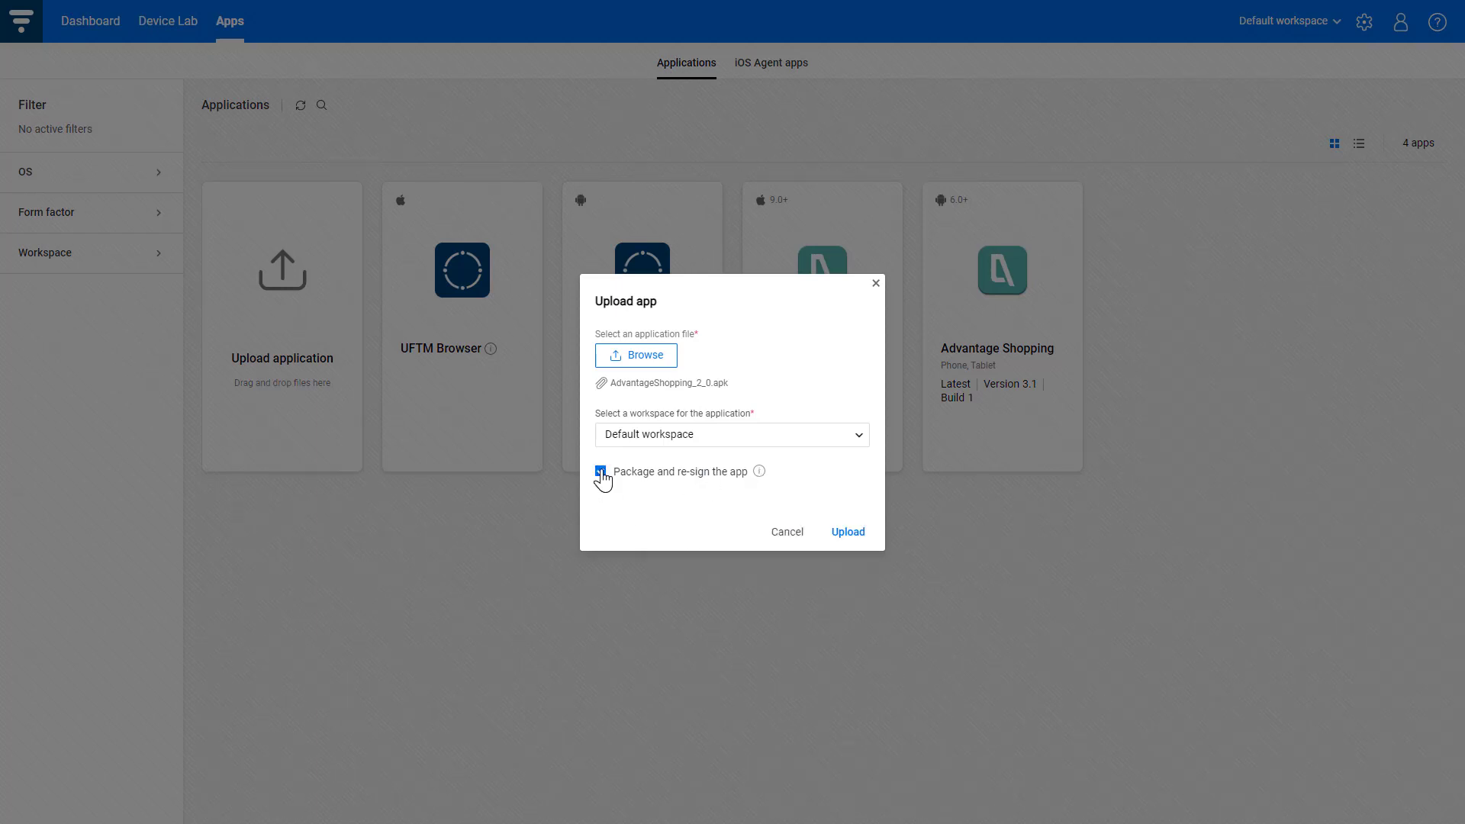
click(845, 531)
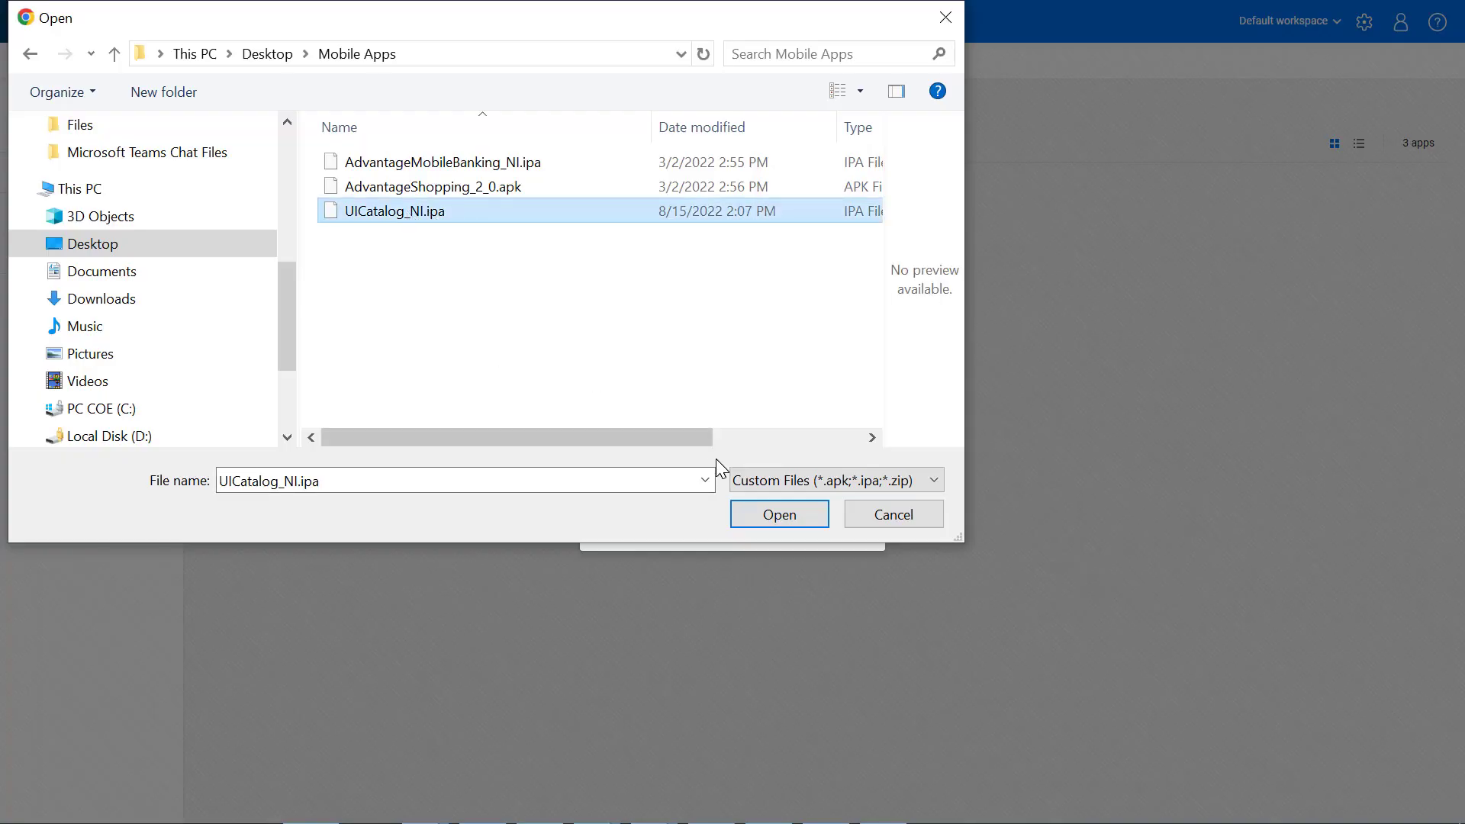
- Upload UICatalog_NI.ipa with re-signing only, leaving packaging off
click(777, 514)
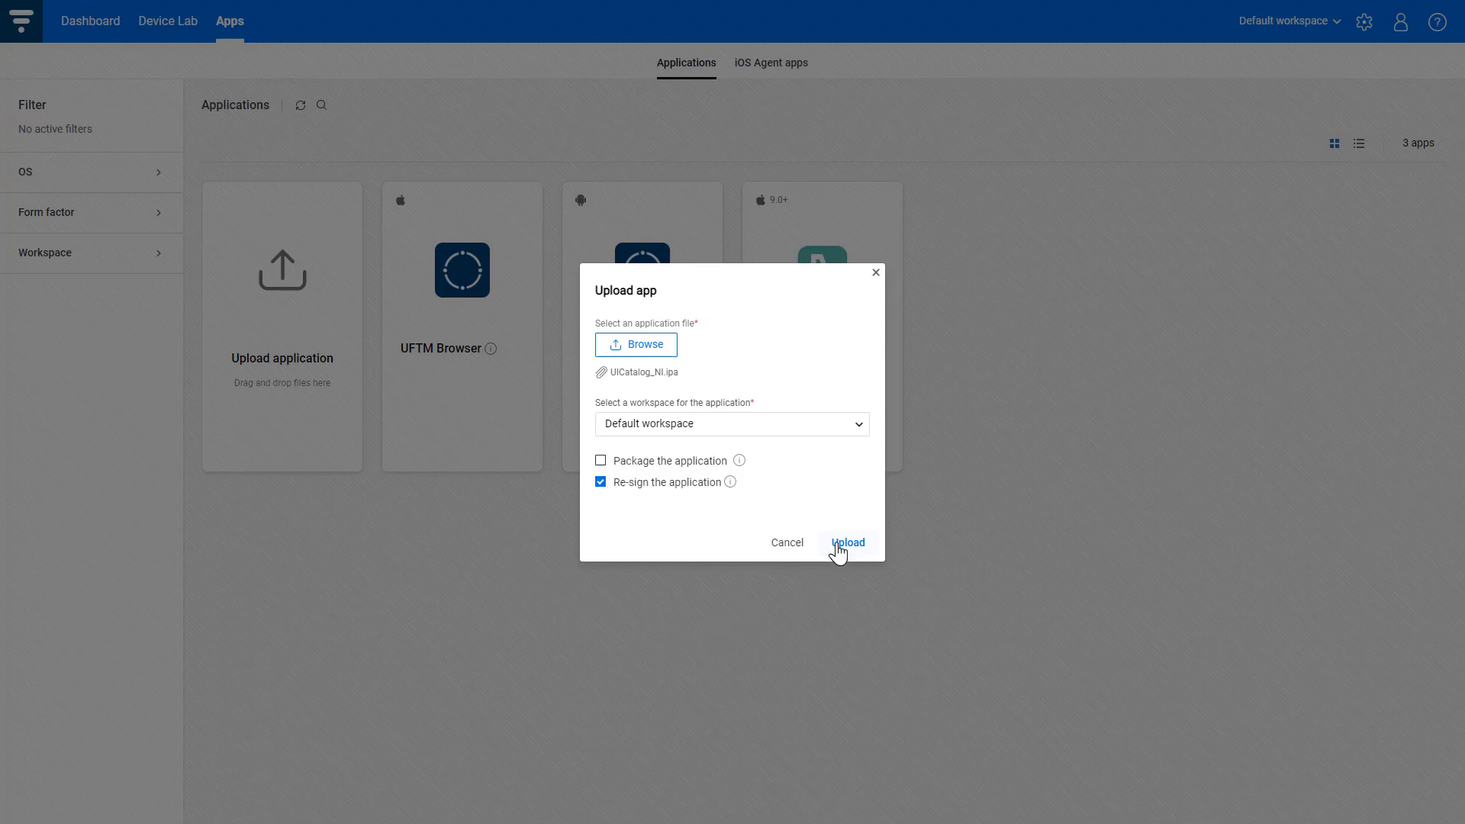
click(845, 543)
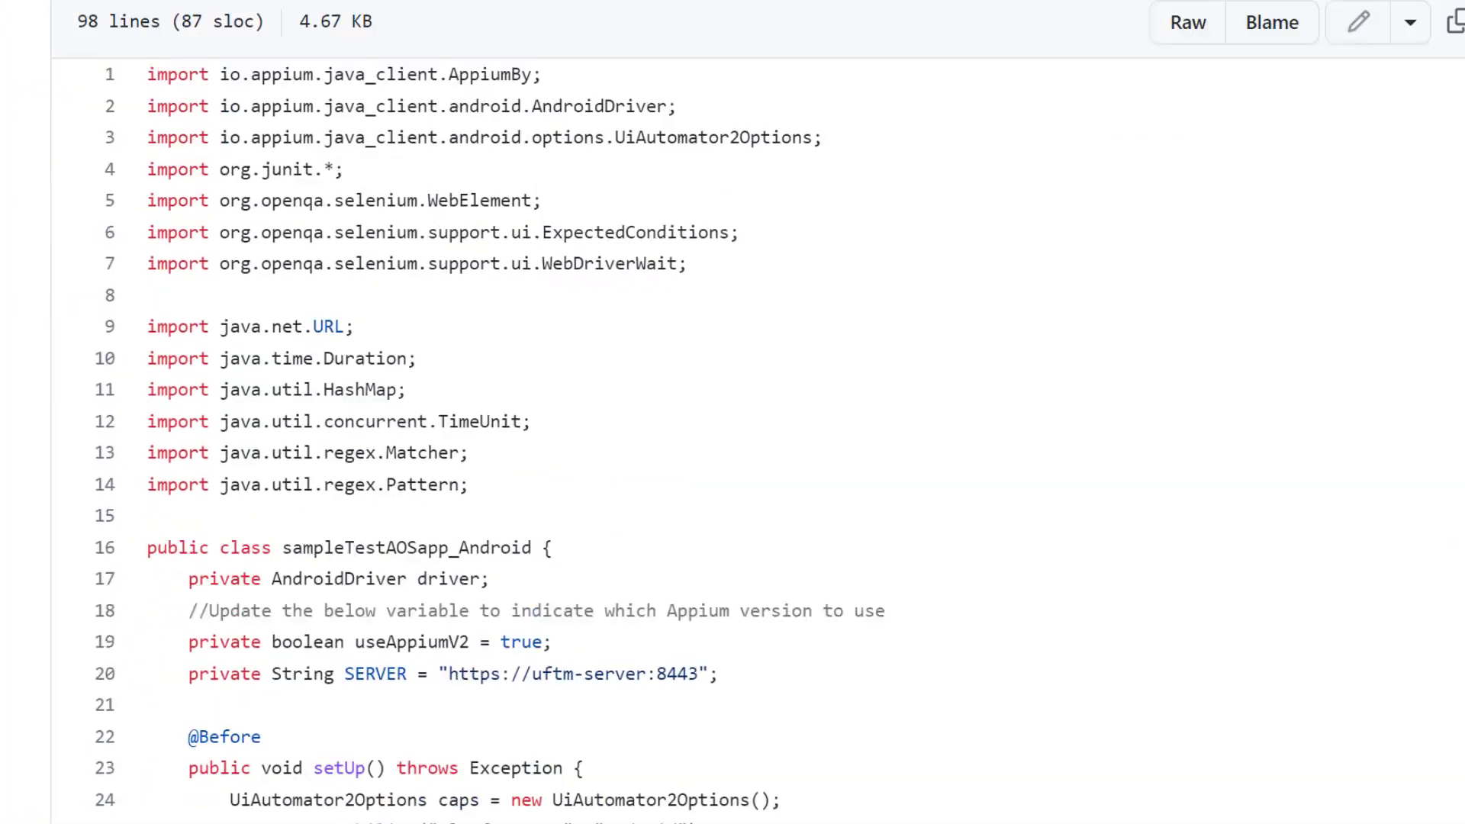
- Scroll the sample Android test to the uftm:appiumVersion capability set by useAppiumV2
scroll(down, 3)
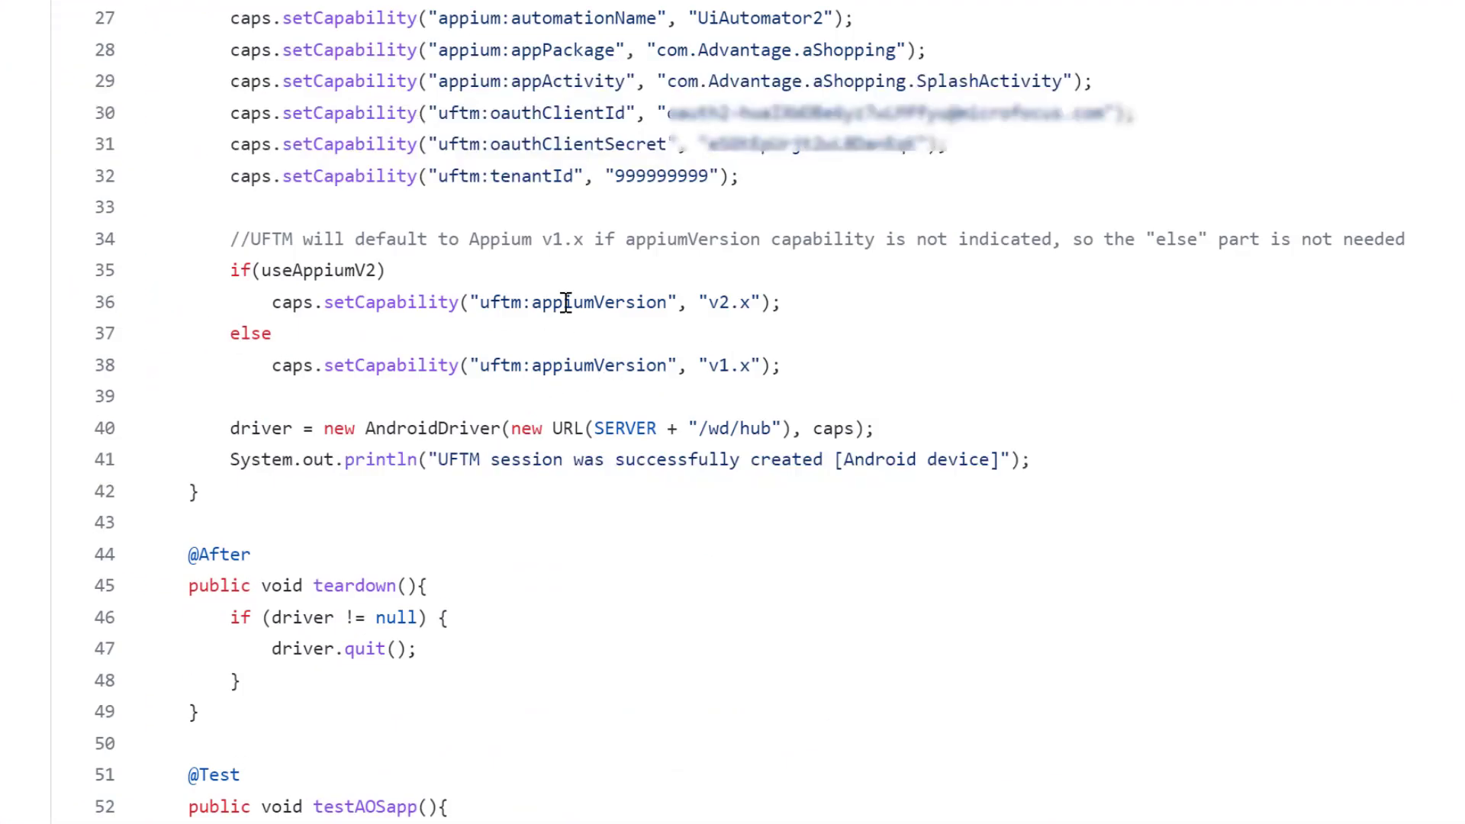
mouse_move(261, 327)
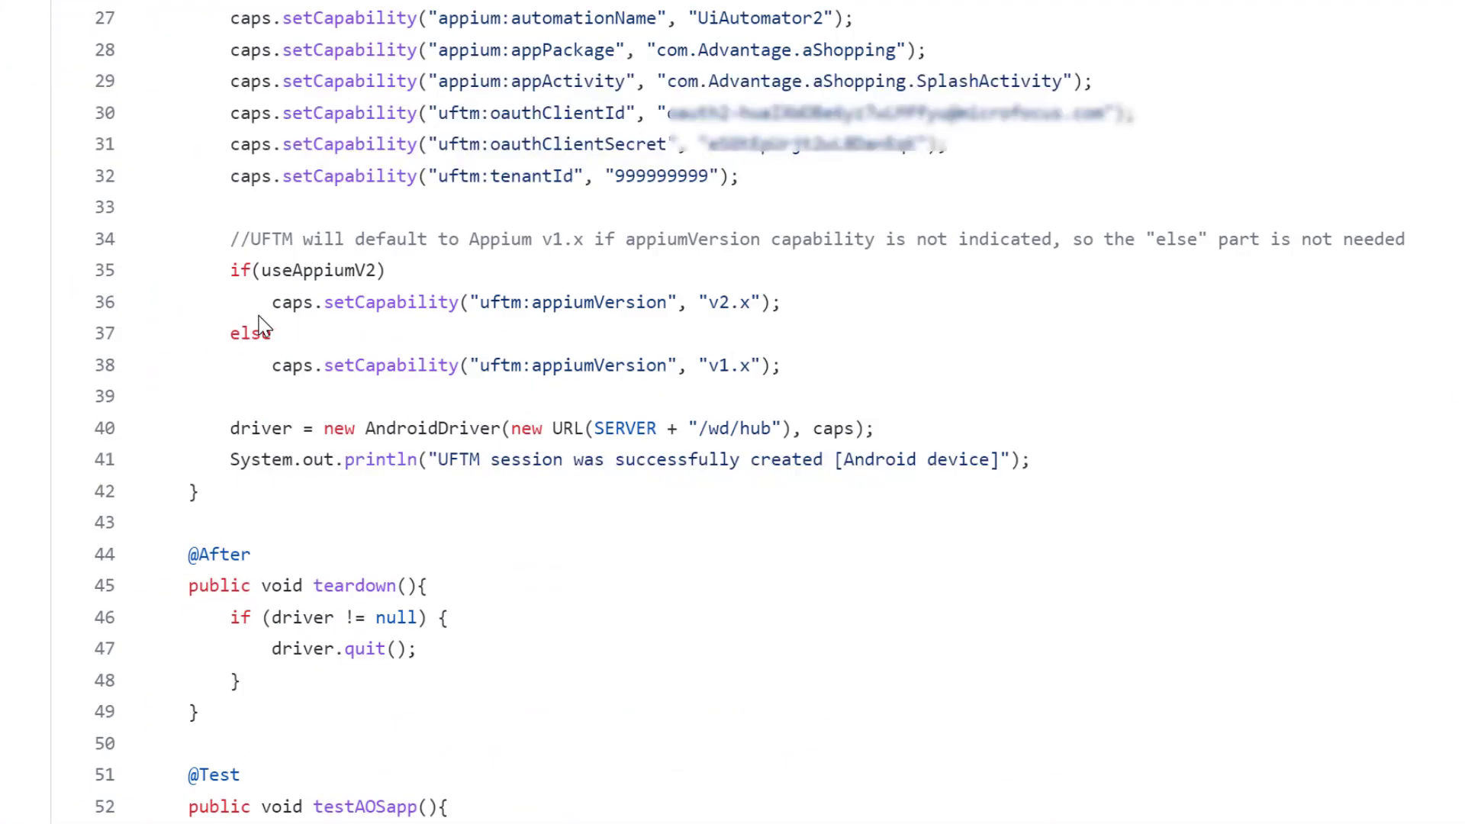